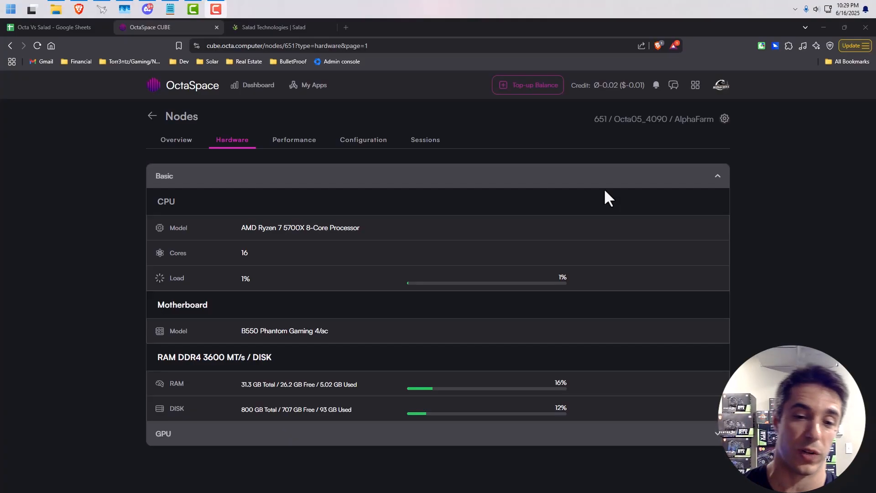
# Step: Expand the GPU section on node 651's Hardware tab to show the RTX 4090 details
pyautogui.doubleClick(249, 330)
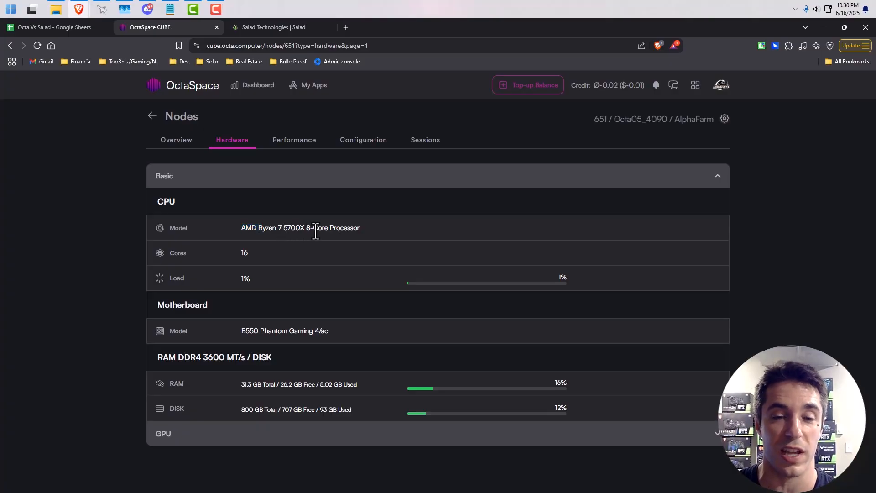
pyautogui.moveTo(351, 335)
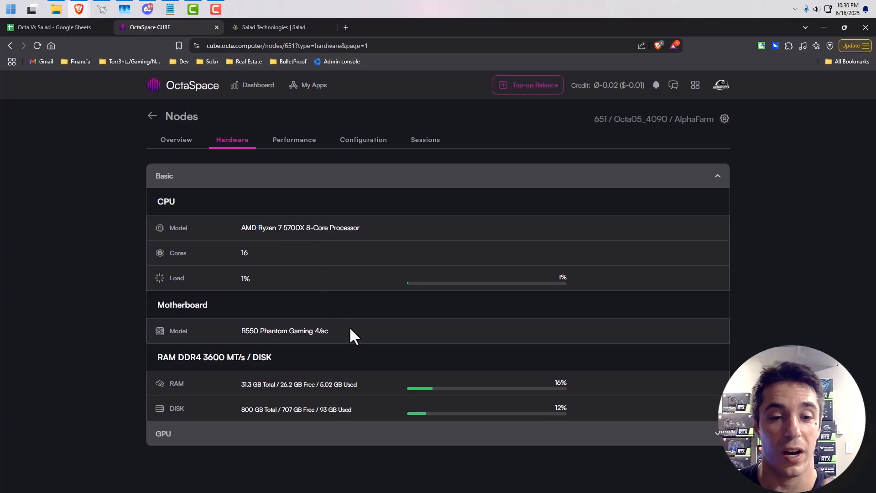
pyautogui.moveTo(366, 368)
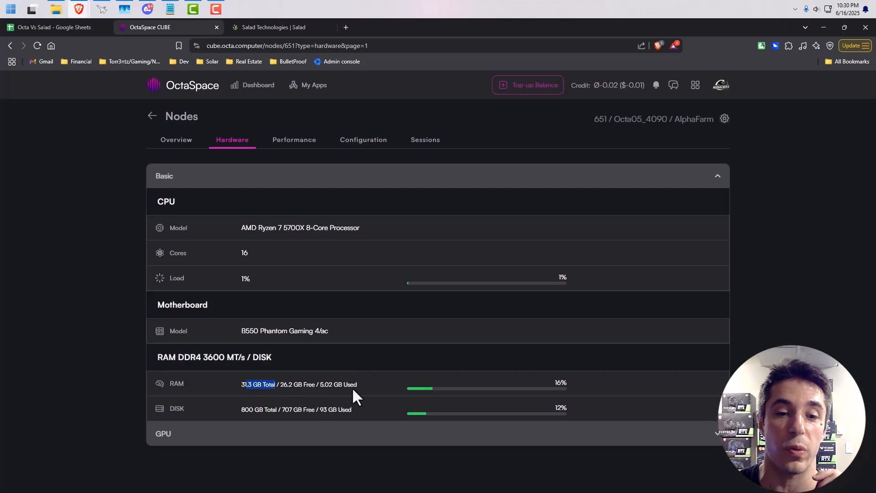
pyautogui.moveTo(249, 416)
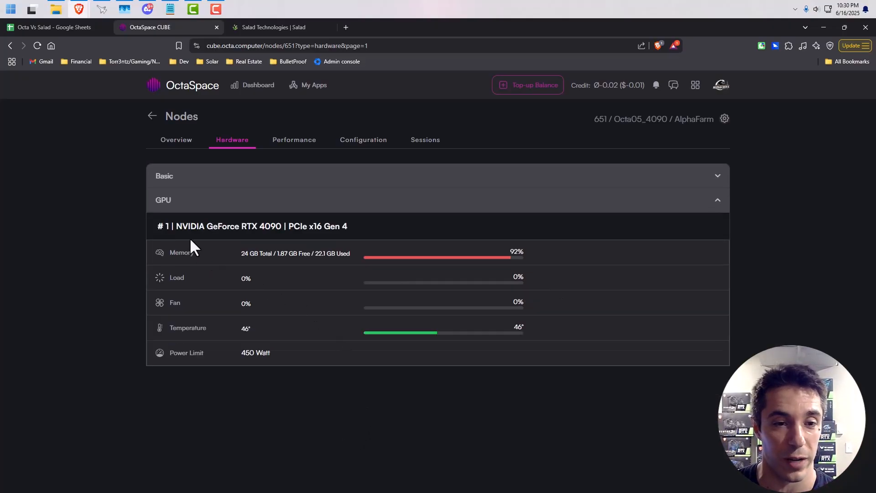
pyautogui.moveTo(321, 243)
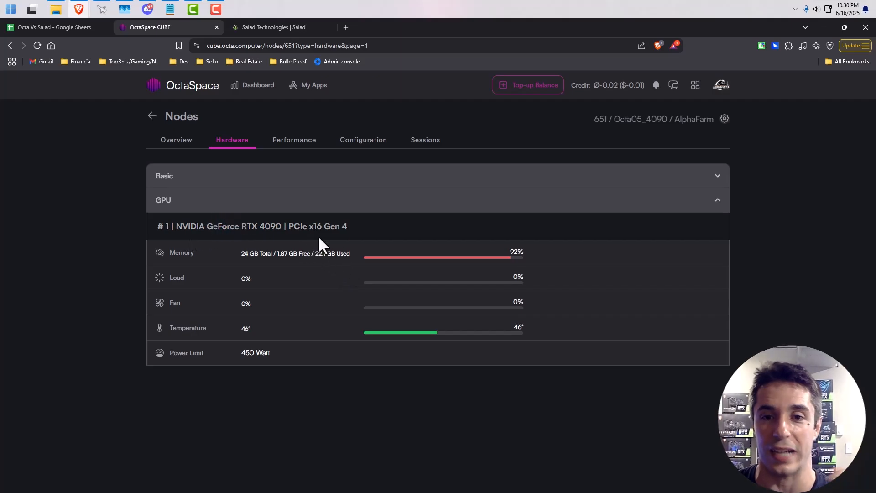
# Step: Review node 651's configuration prices and compute daily earnings as 0.26 × 24 in Calculator
pyautogui.click(361, 140)
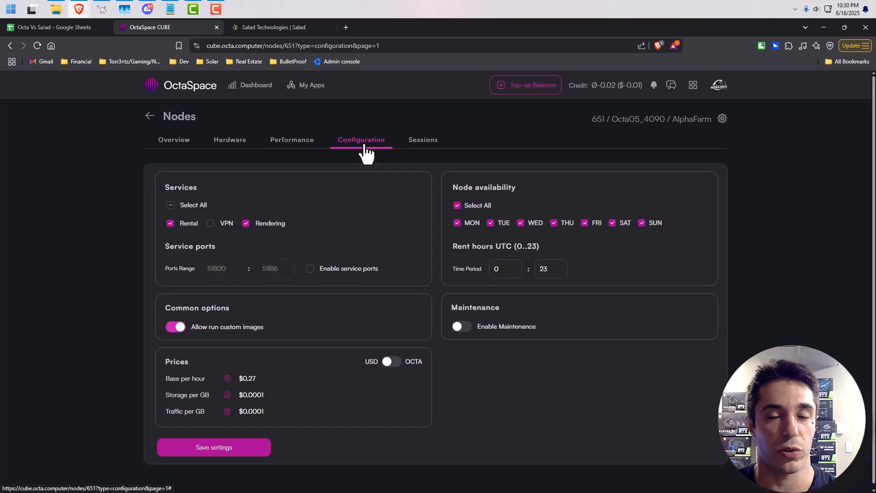
pyautogui.moveTo(381, 249)
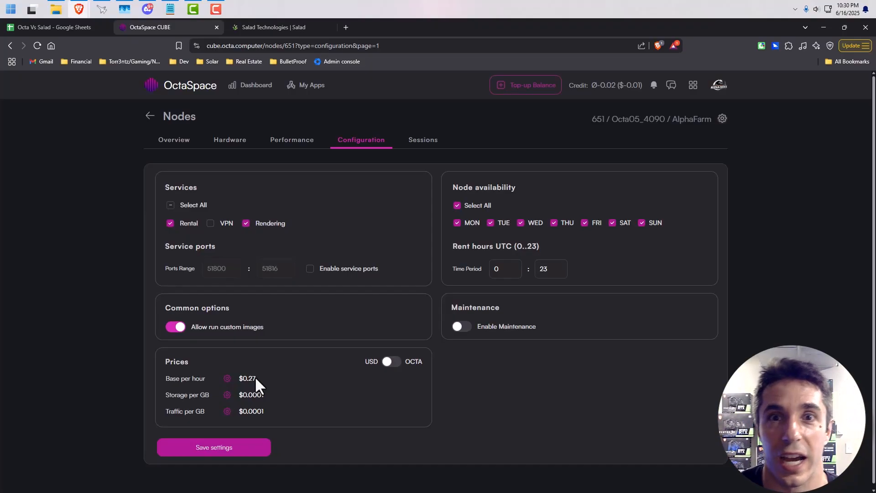
pyautogui.moveTo(270, 357)
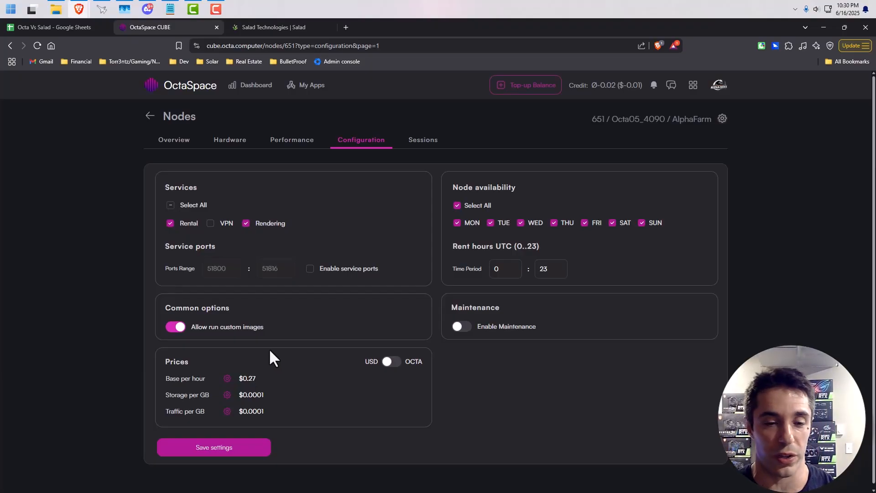
pyautogui.moveTo(247, 378)
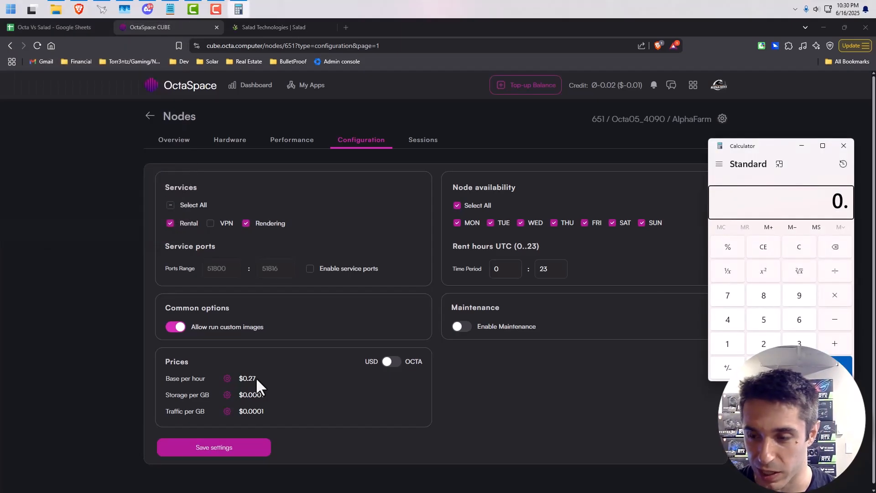
pyautogui.click(763, 344)
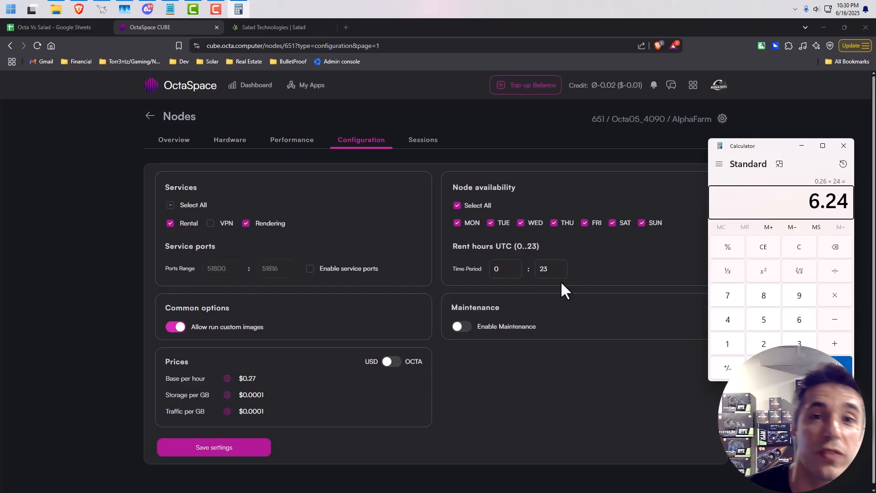
pyautogui.click(843, 145)
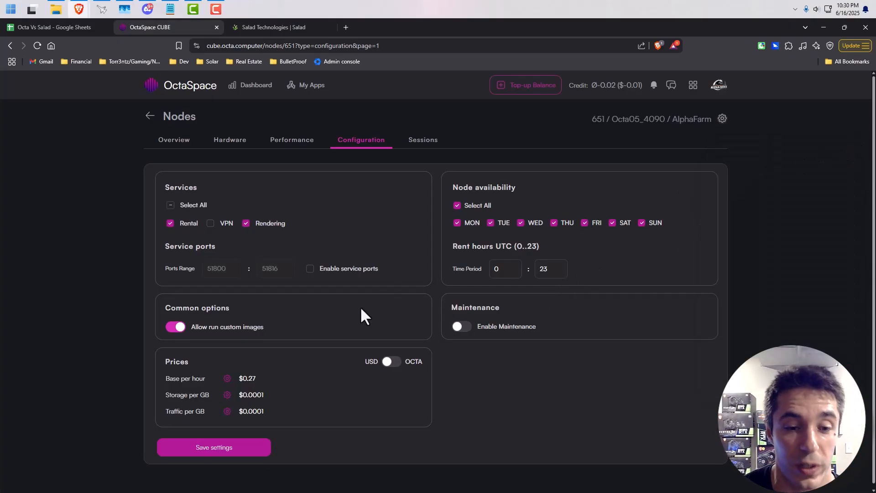
pyautogui.moveTo(449, 160)
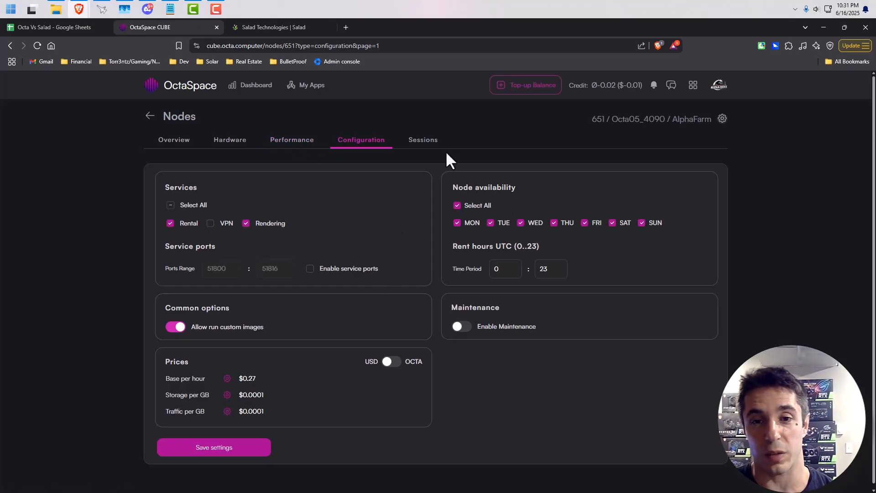
# Step: Open node 651's session history and go to page 2 of the rental sessions
pyautogui.click(423, 139)
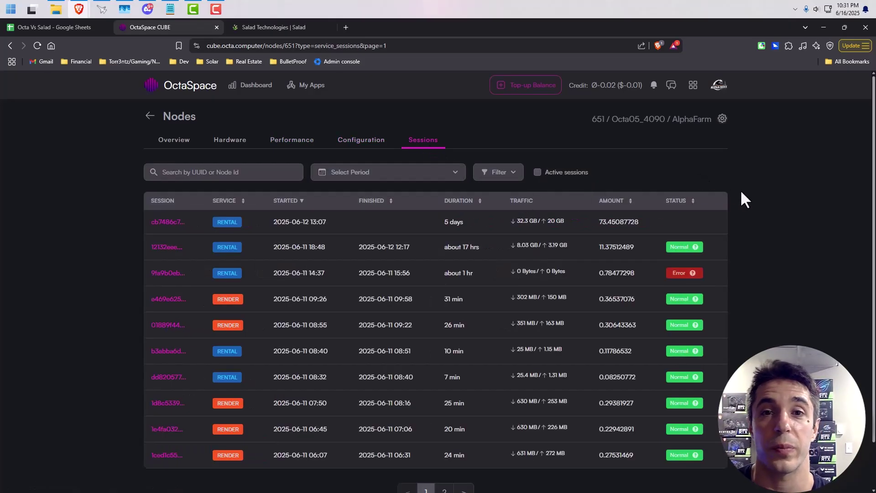
pyautogui.moveTo(399, 246)
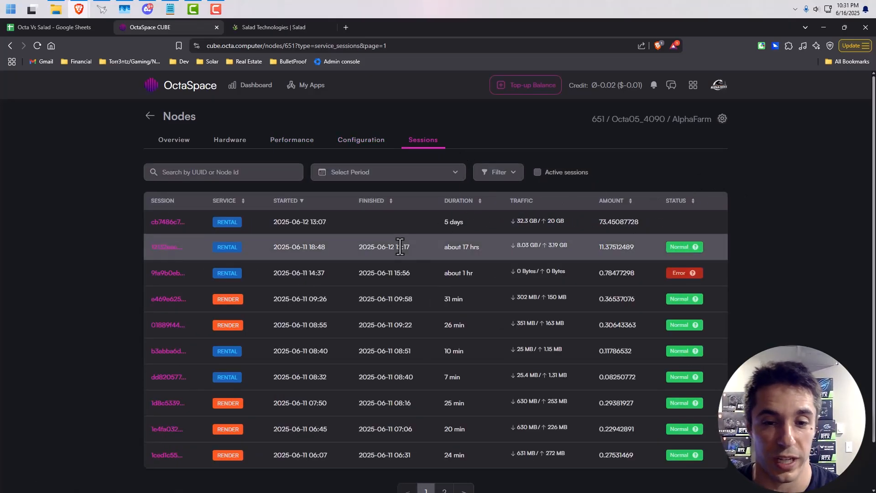
pyautogui.scroll(-3)
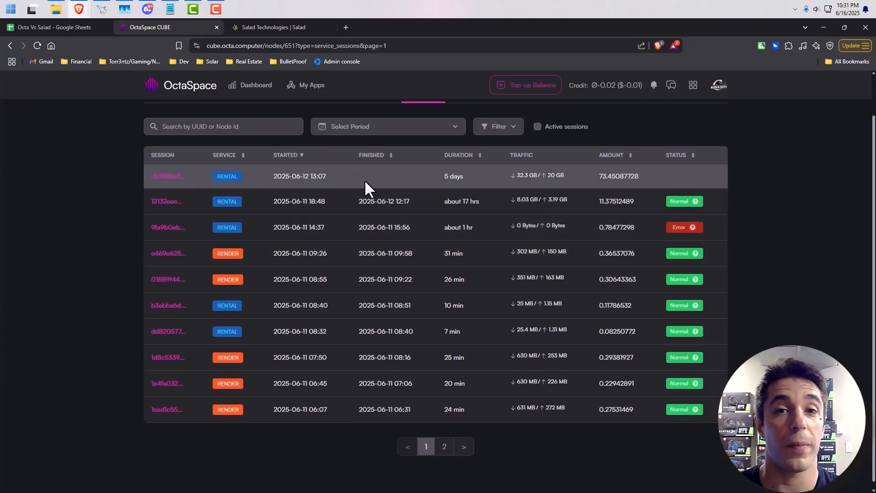
pyautogui.moveTo(496, 418)
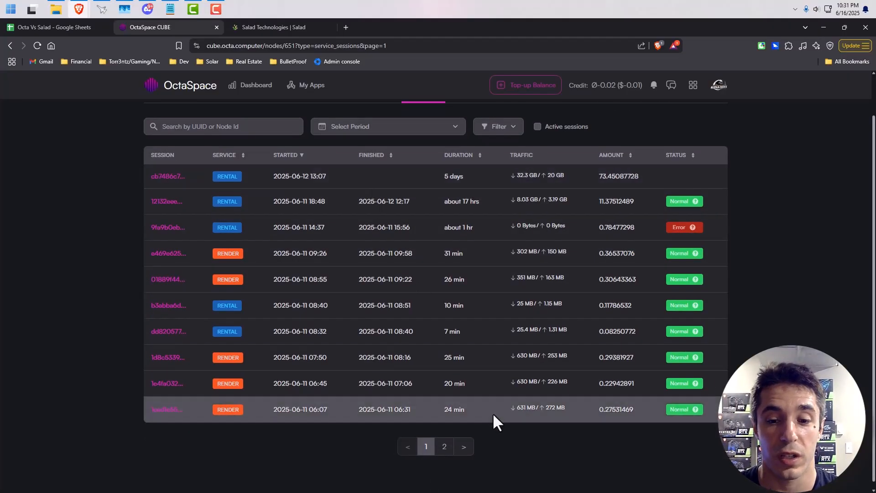
pyautogui.click(443, 445)
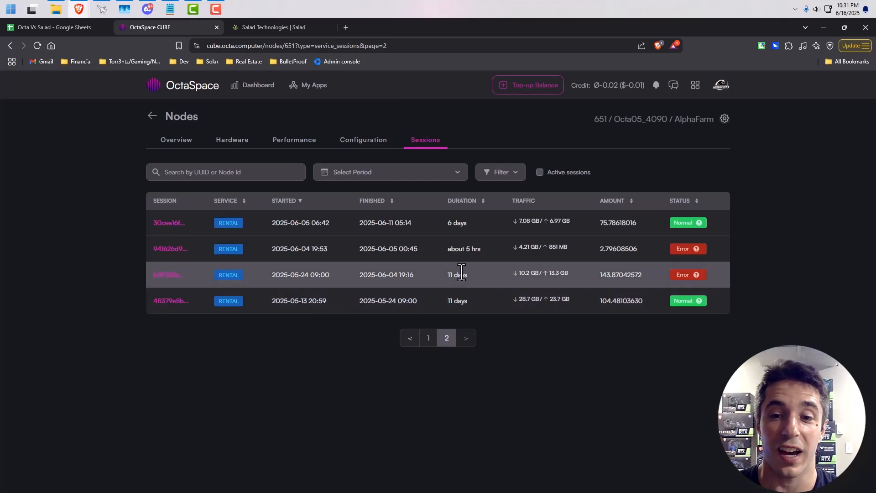
pyautogui.moveTo(461, 249)
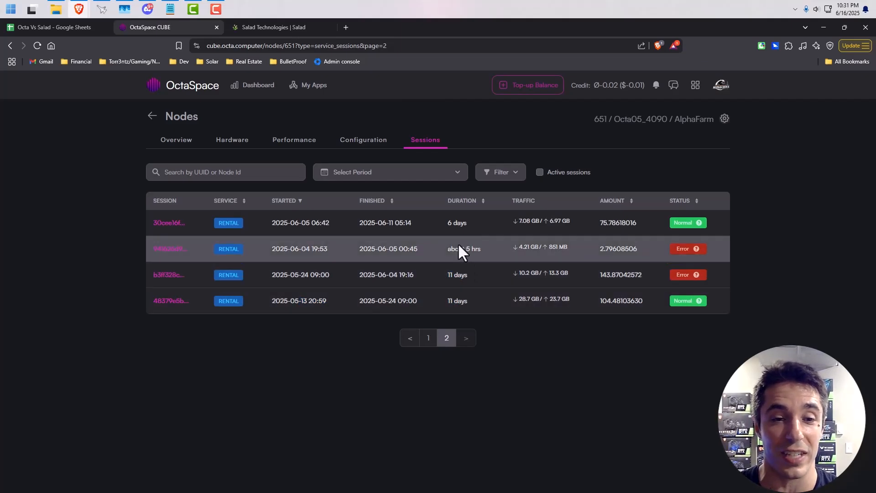
pyautogui.moveTo(170, 301)
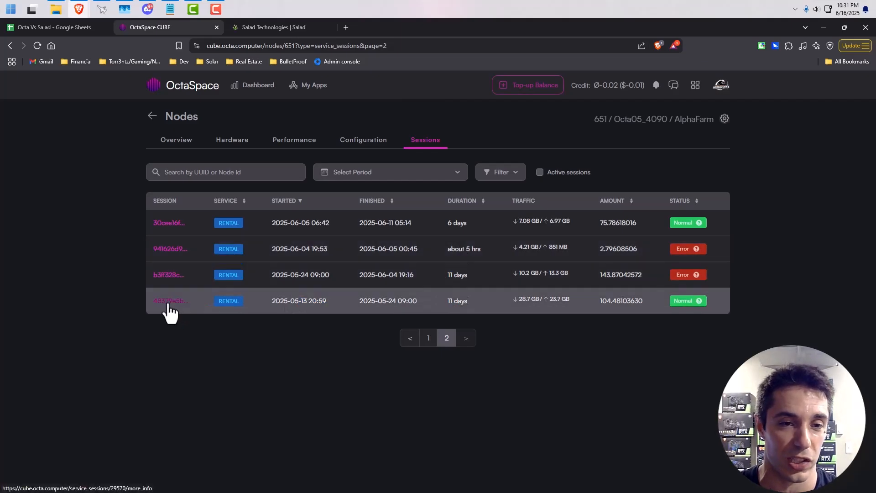
# Step: Inspect the oldest rental session's info, then go back to sessions page 1
pyautogui.click(169, 301)
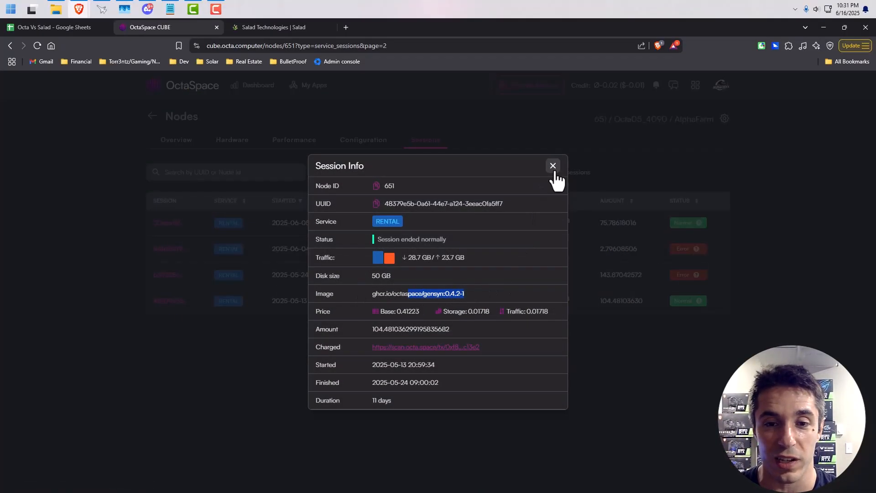
pyautogui.click(552, 166)
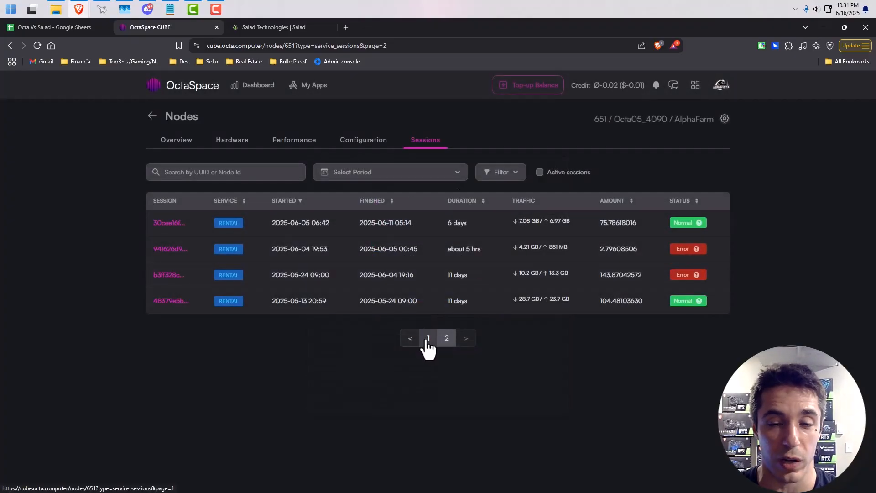
pyautogui.click(428, 337)
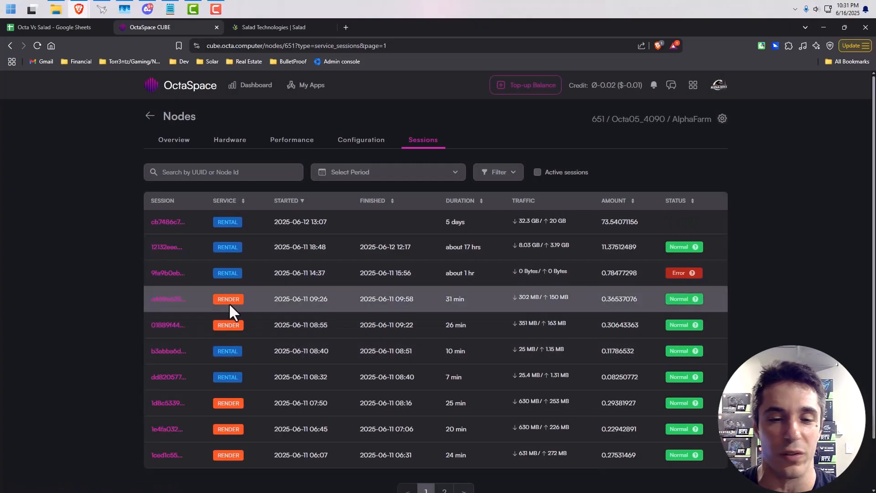
pyautogui.moveTo(264, 316)
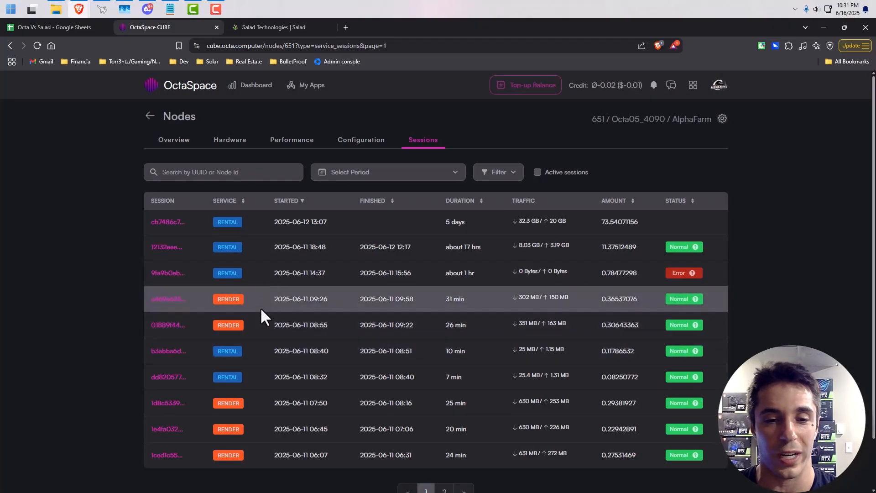
pyautogui.moveTo(428, 328)
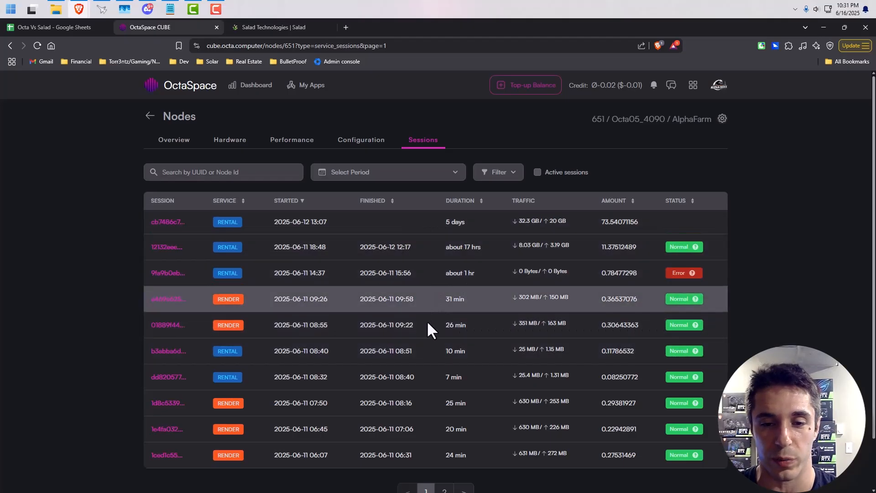
pyautogui.moveTo(243, 329)
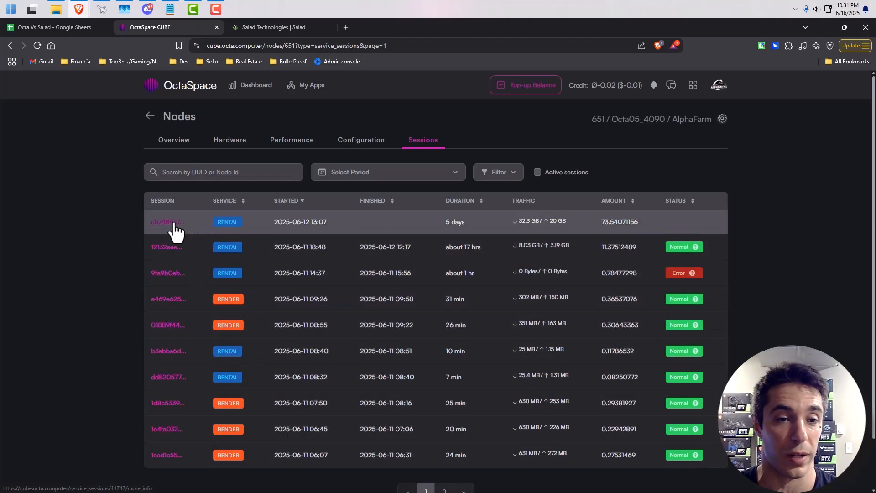
# Step: Inspect the ongoing five-day rental's info, selecting its gensyn image name
pyautogui.click(167, 222)
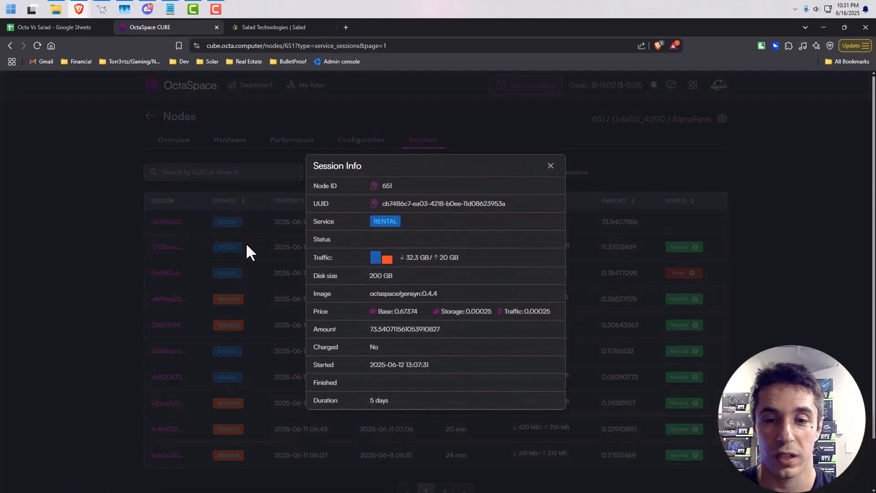
pyautogui.doubleClick(429, 293)
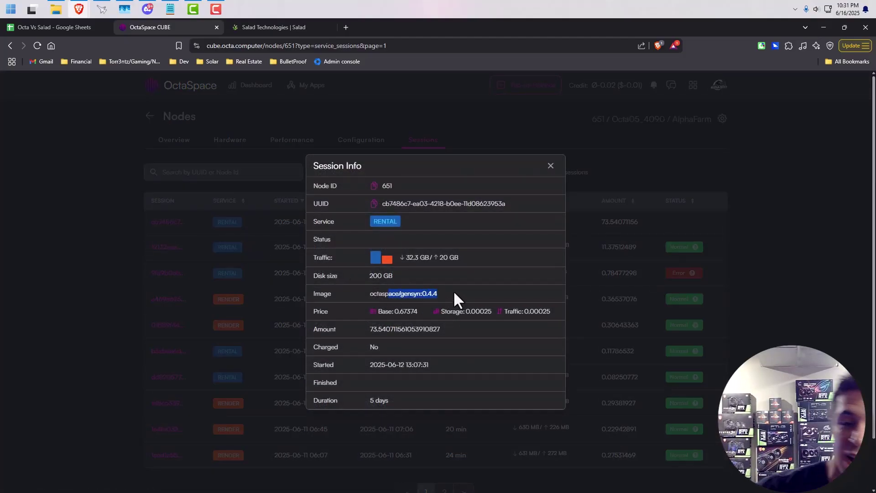
pyautogui.click(550, 165)
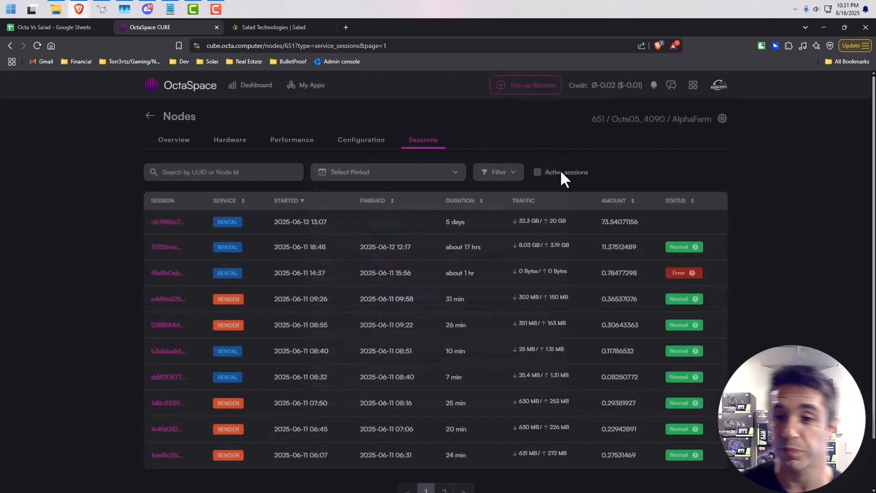
pyautogui.moveTo(234, 133)
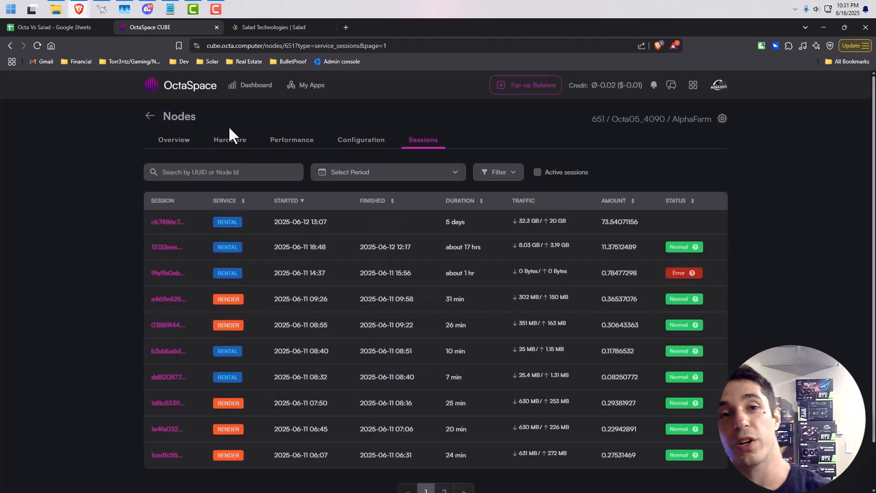
pyautogui.moveTo(231, 130)
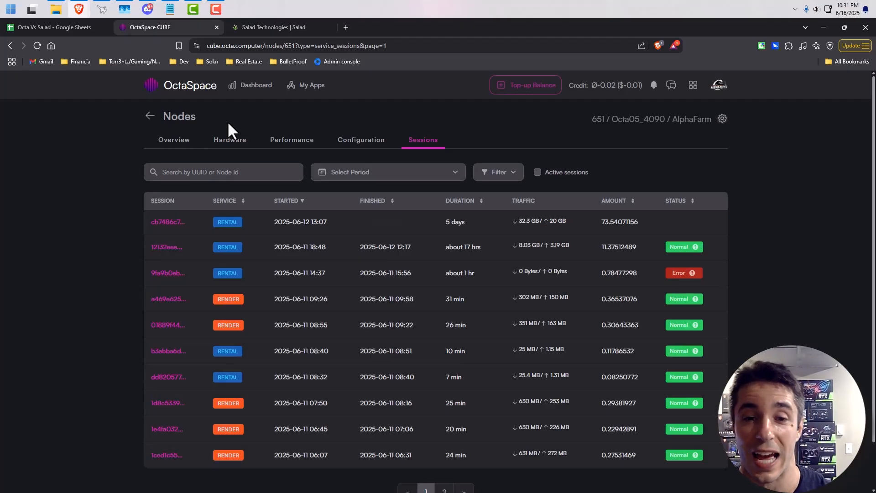
pyautogui.moveTo(310, 137)
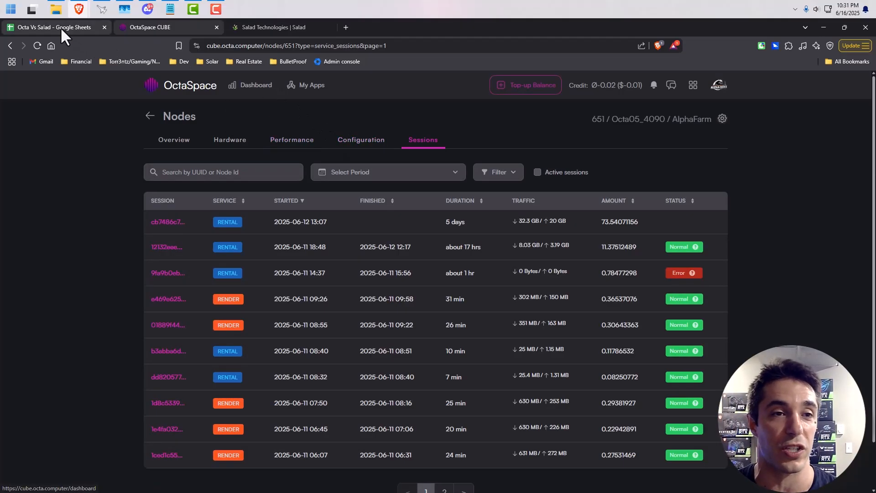
pyautogui.moveTo(541, 29)
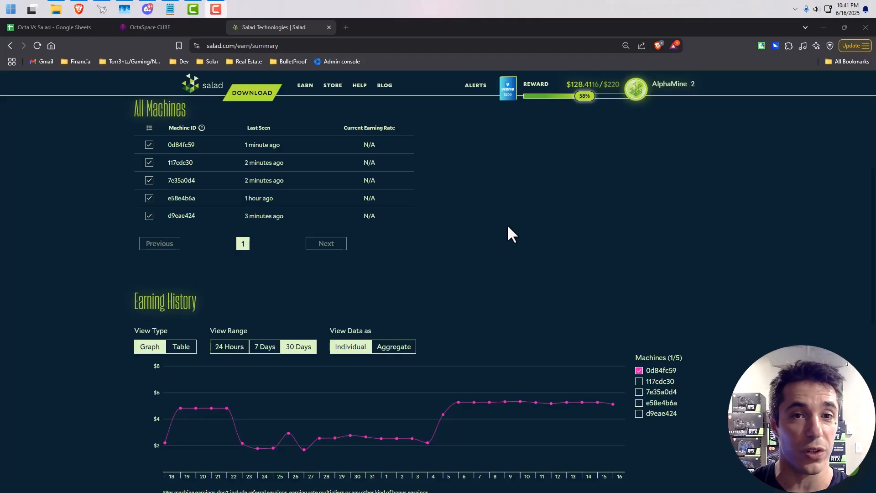
# Step: Review Salad's 30-day earning history and machine 0d84fc59's $0.220 hourly rate
pyautogui.scroll(-3)
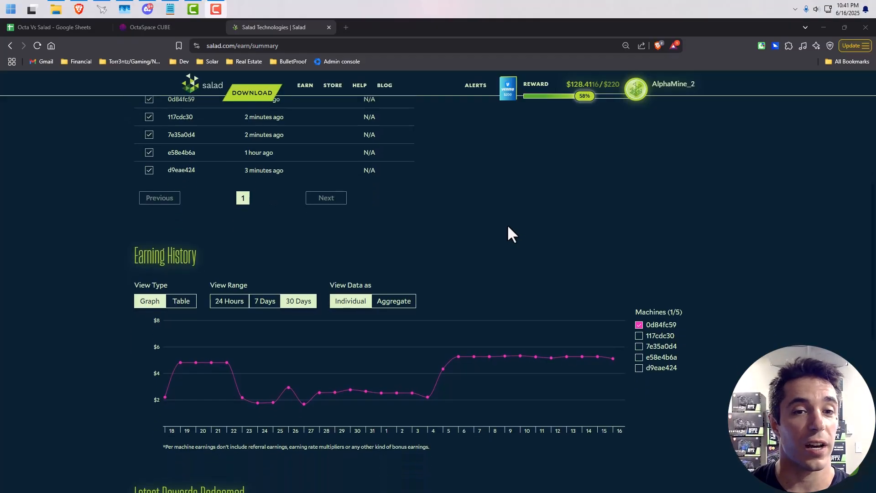
pyautogui.scroll(3)
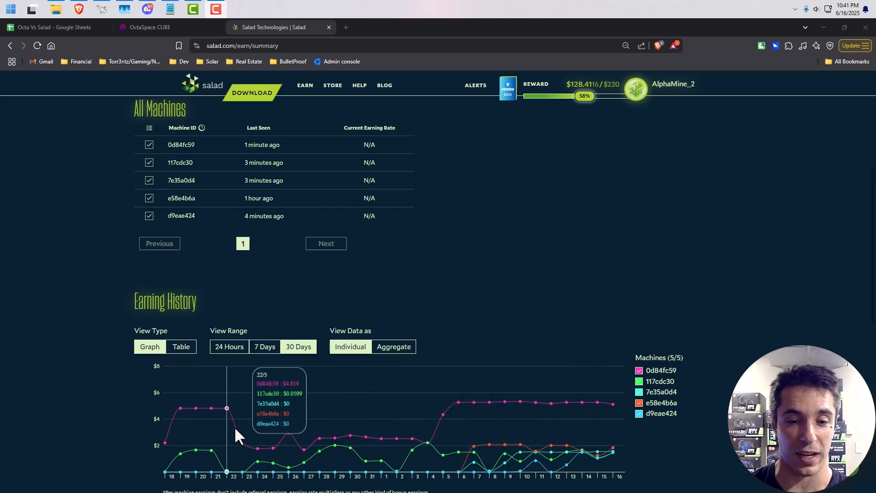
pyautogui.moveTo(427, 443)
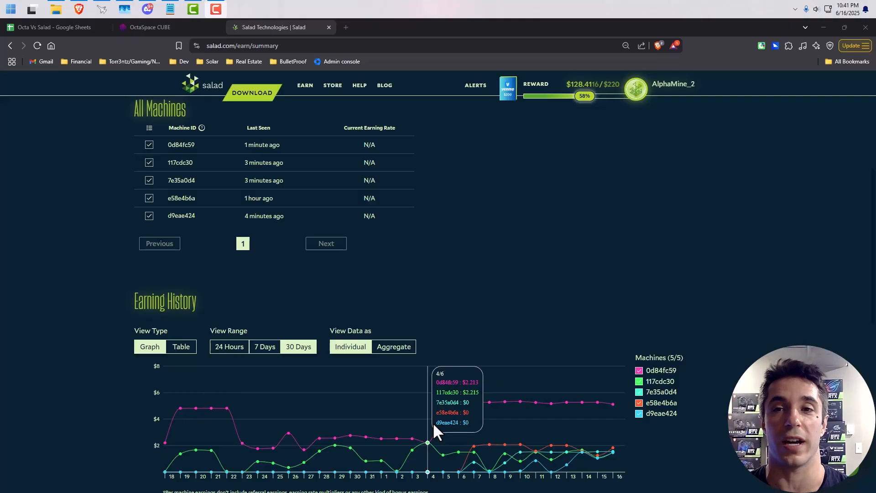
pyautogui.moveTo(565, 317)
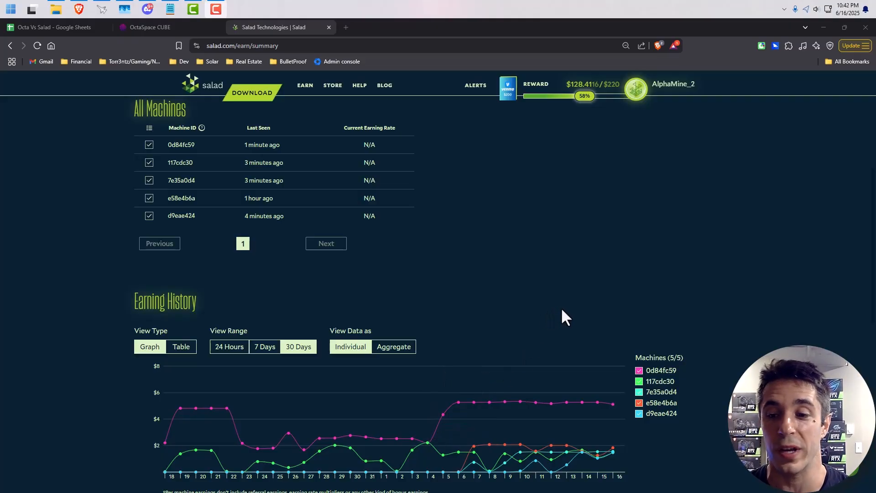
pyautogui.click(661, 403)
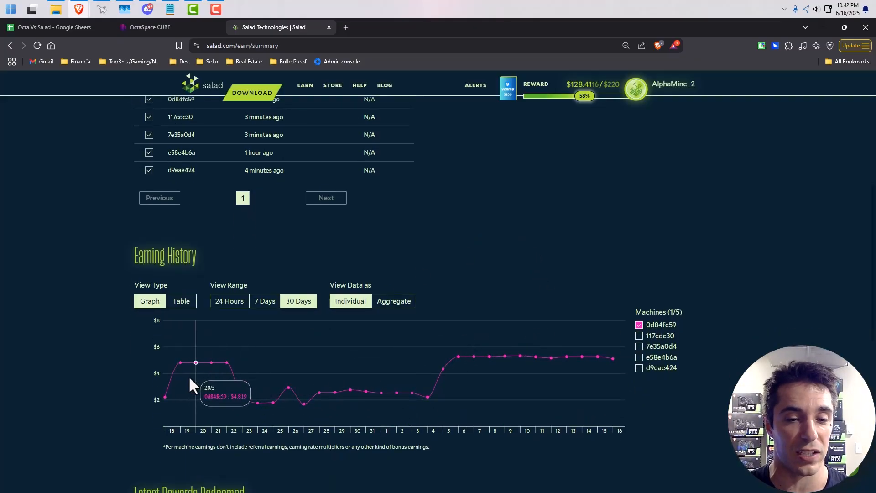
pyautogui.moveTo(226, 380)
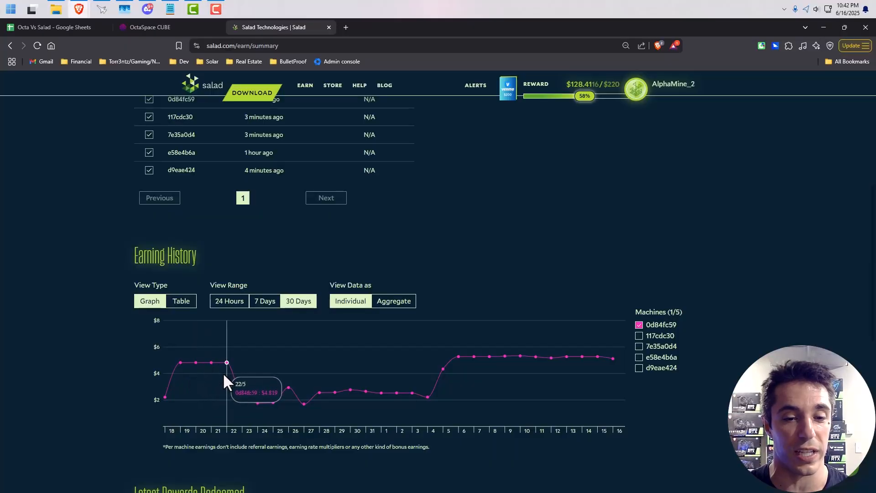
pyautogui.moveTo(274, 402)
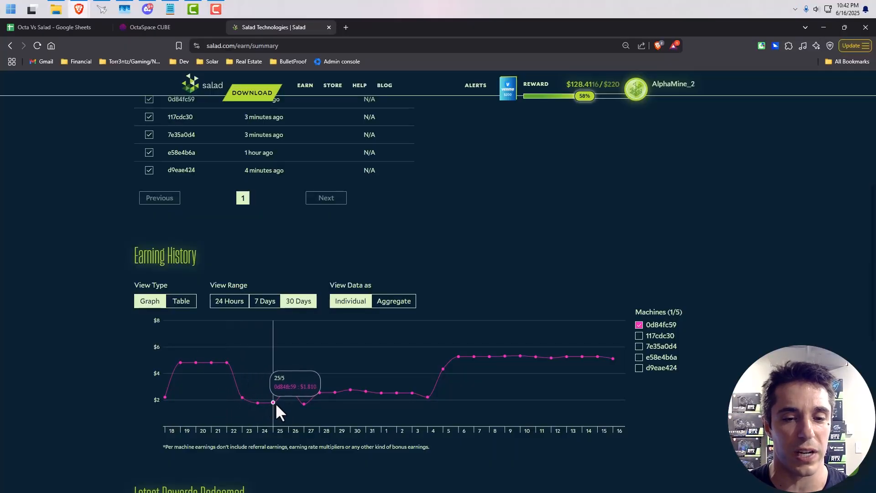
pyautogui.moveTo(296, 414)
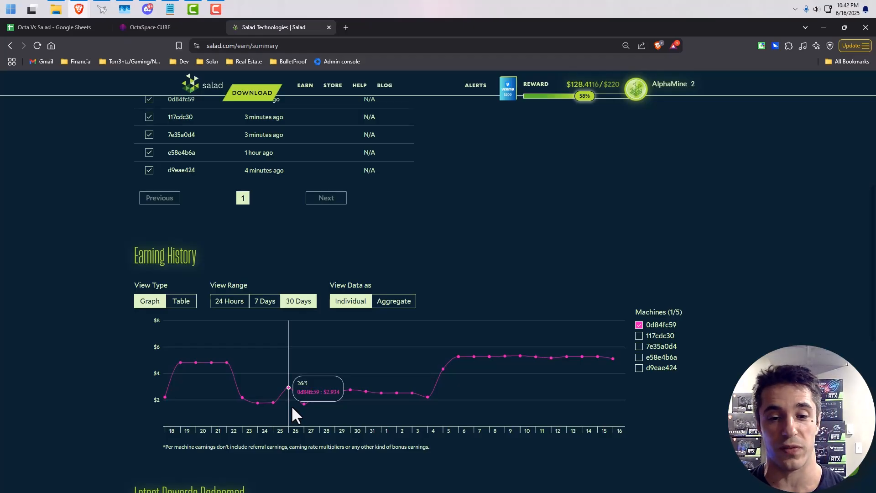
pyautogui.moveTo(320, 393)
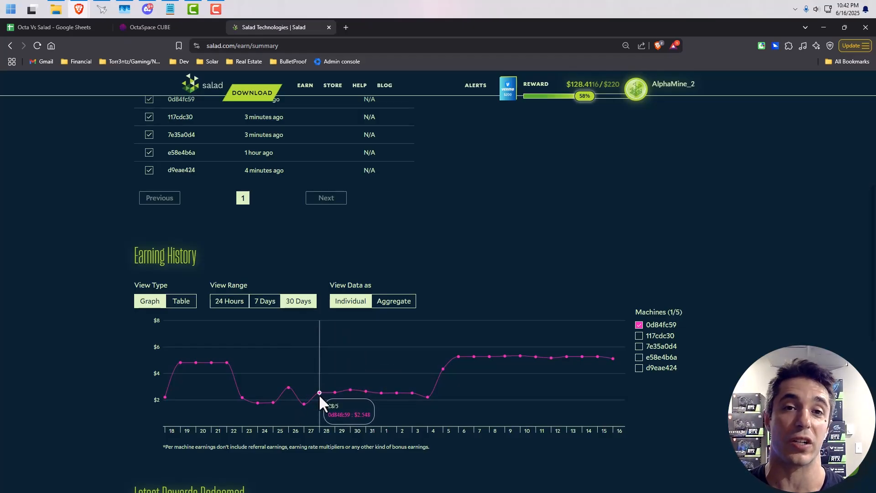
pyautogui.moveTo(329, 400)
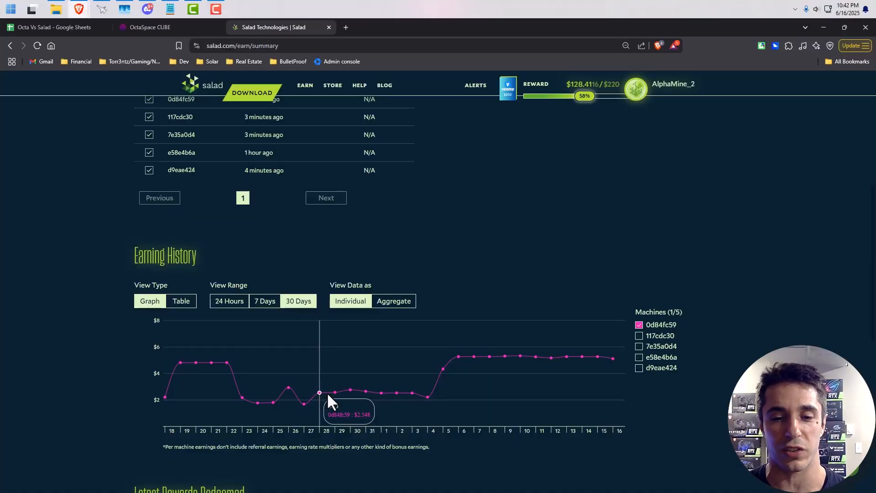
pyautogui.moveTo(398, 401)
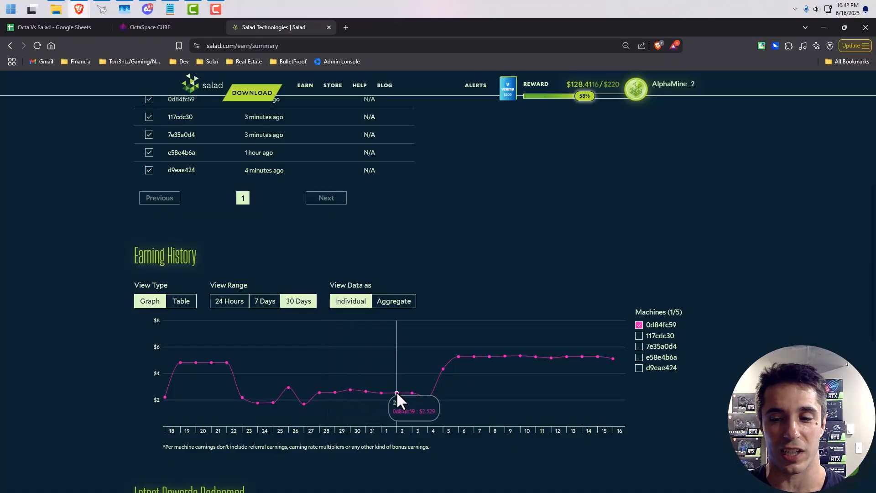
pyautogui.moveTo(472, 371)
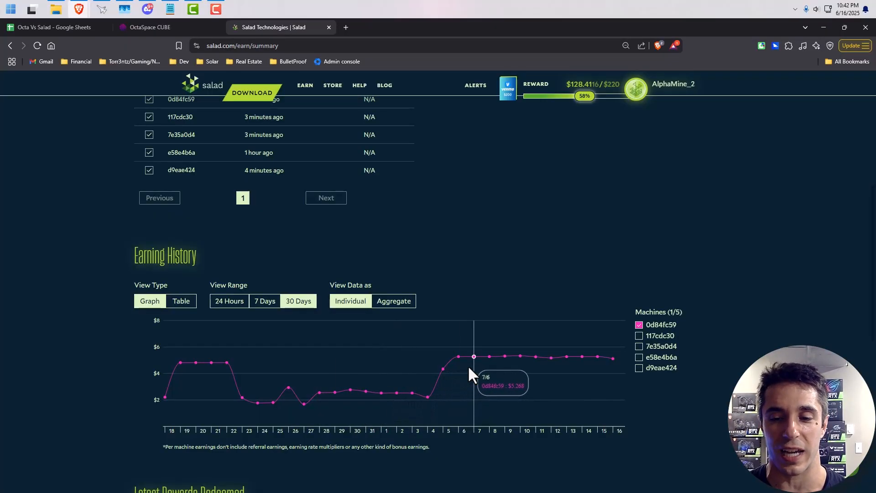
pyautogui.moveTo(449, 374)
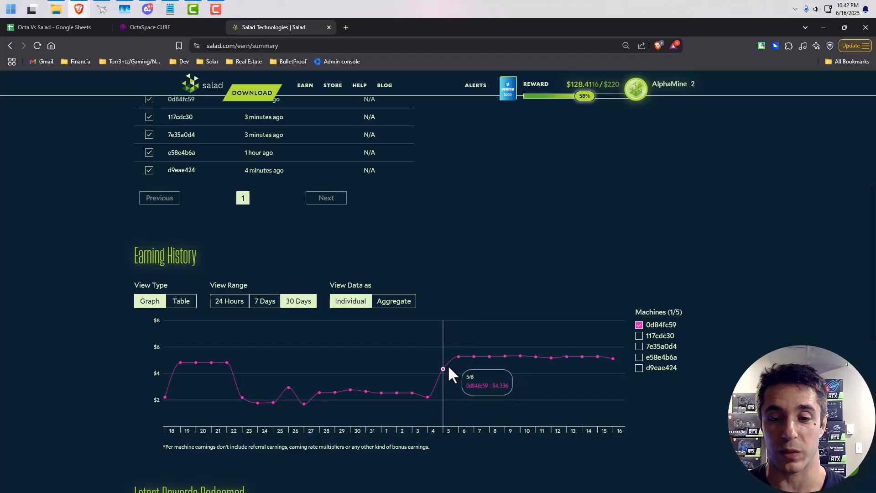
pyautogui.moveTo(550, 372)
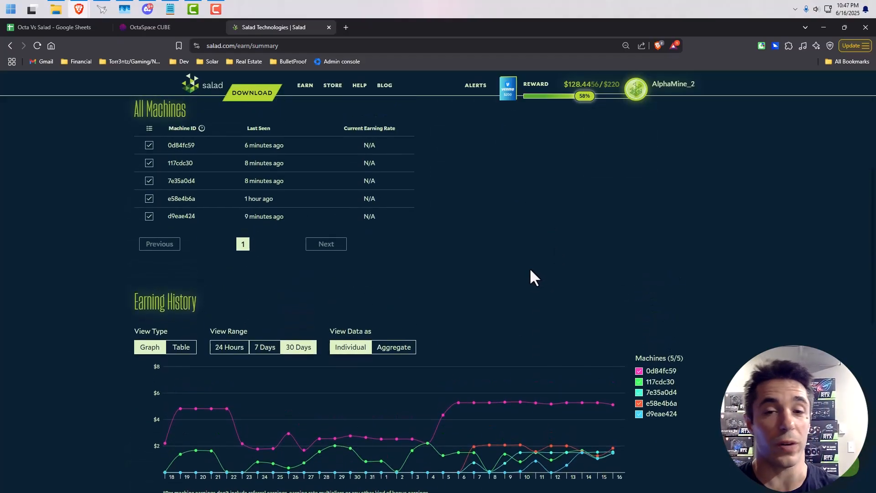
pyautogui.scroll(3)
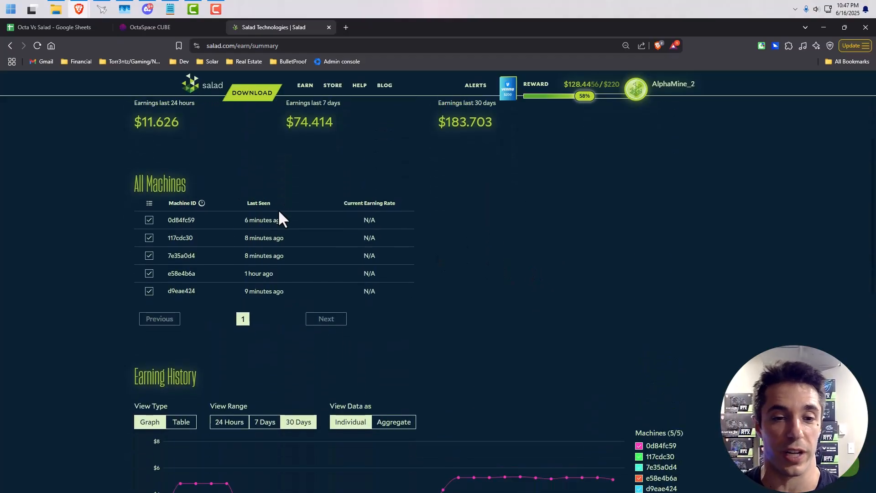
pyautogui.click(181, 219)
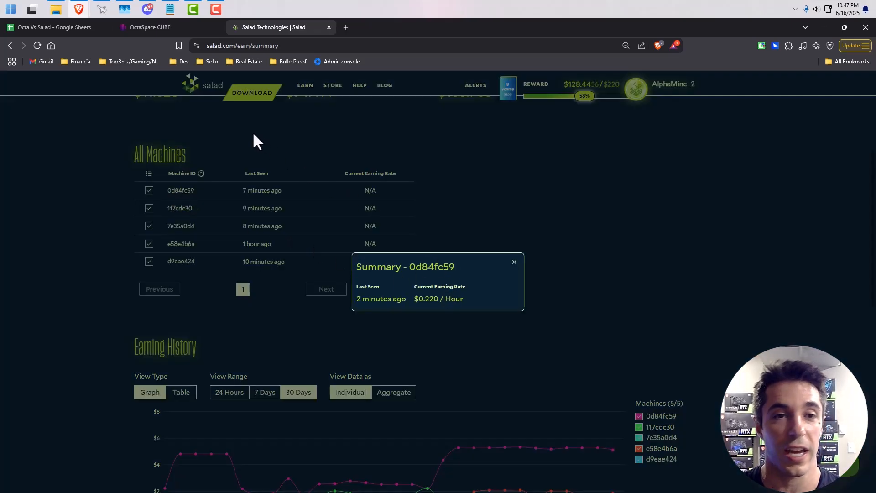
pyautogui.click(55, 27)
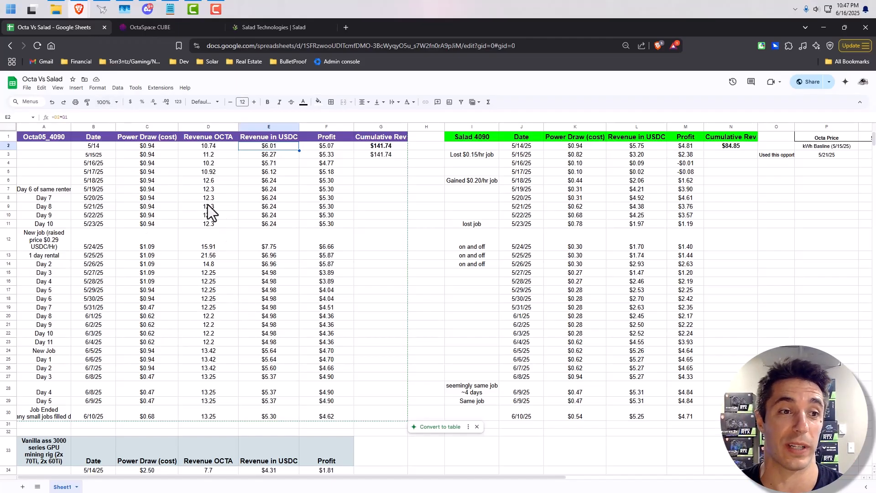
pyautogui.moveTo(80, 425)
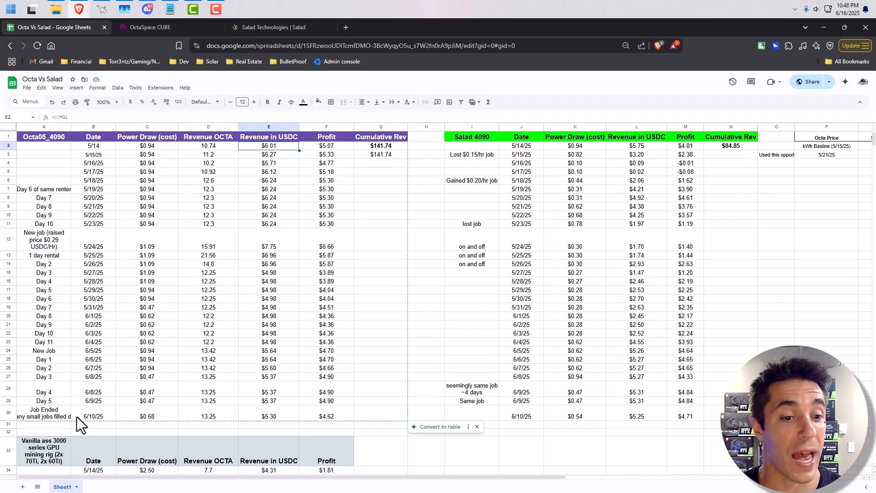
pyautogui.moveTo(189, 359)
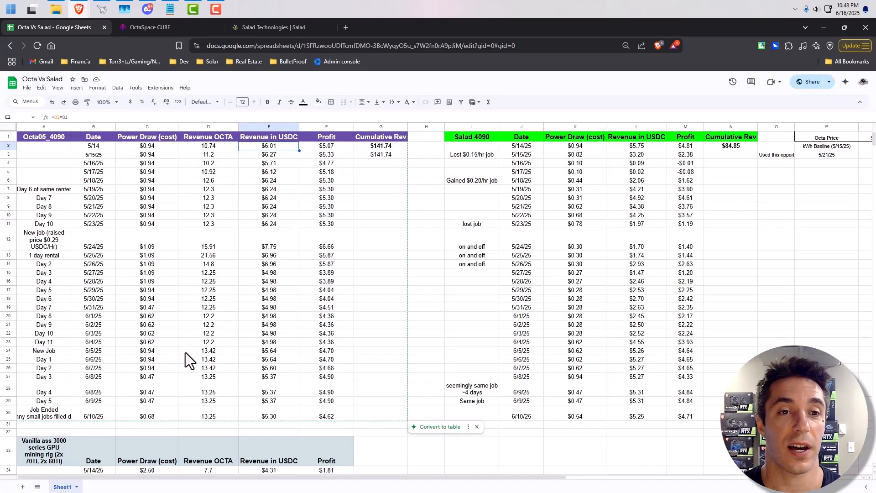
pyautogui.moveTo(170, 160)
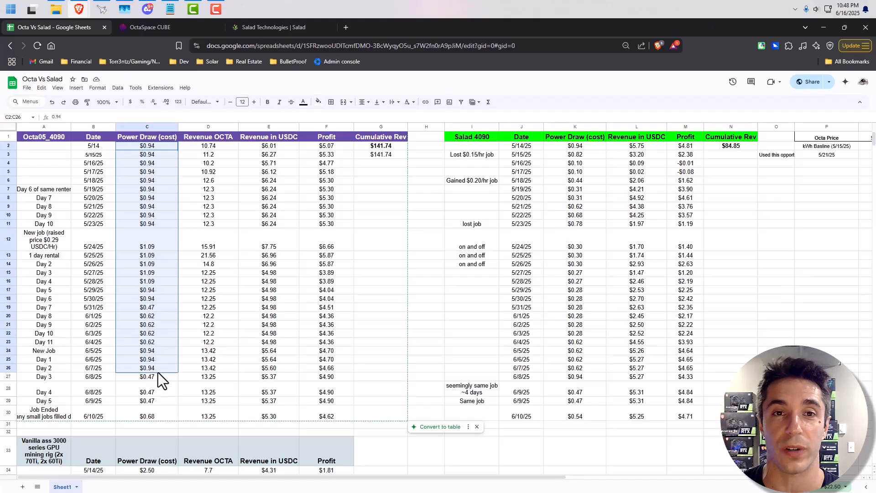
pyautogui.moveTo(184, 178)
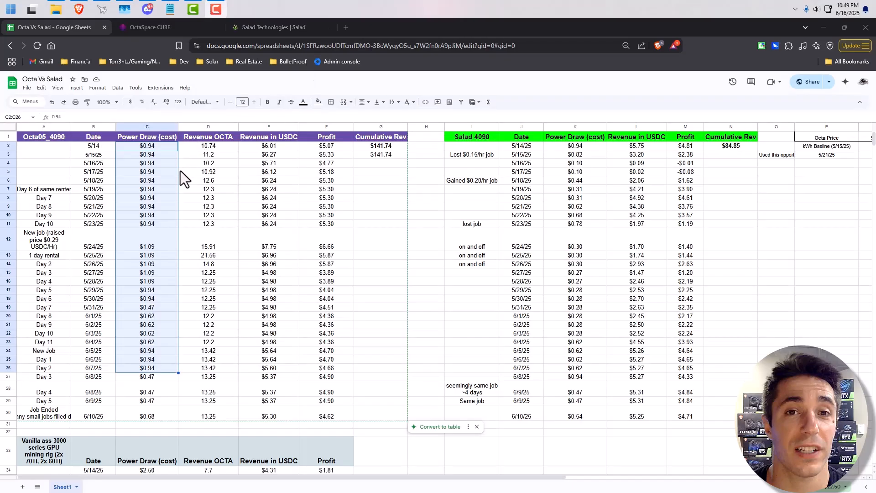
pyautogui.moveTo(169, 174)
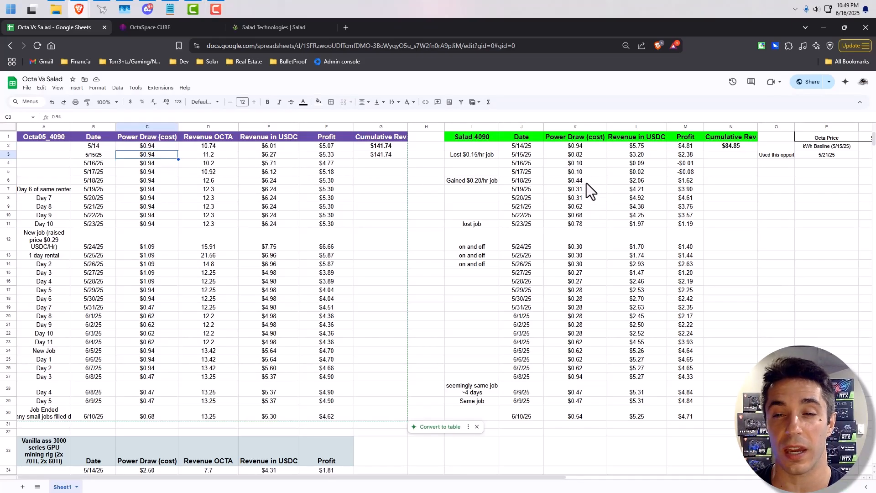
pyautogui.moveTo(590, 199)
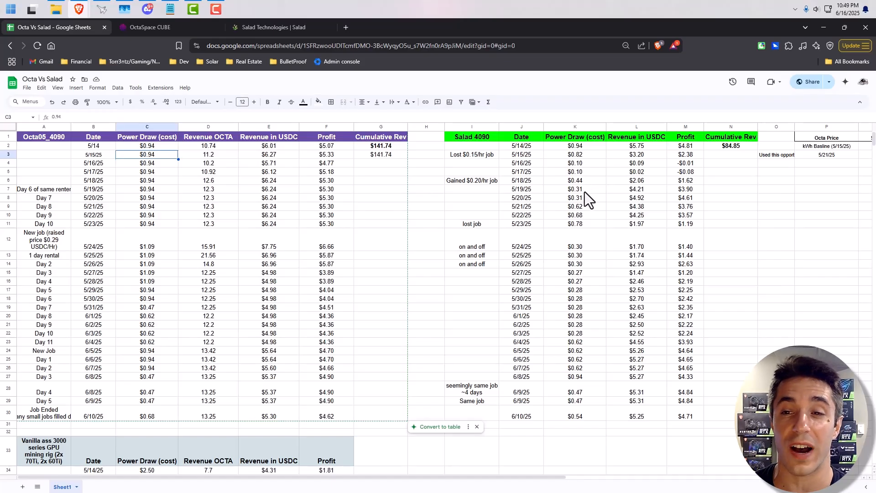
# Step: Select the Salad daily power-draw costs from 5/21/25 through 6/5/25
pyautogui.click(575, 189)
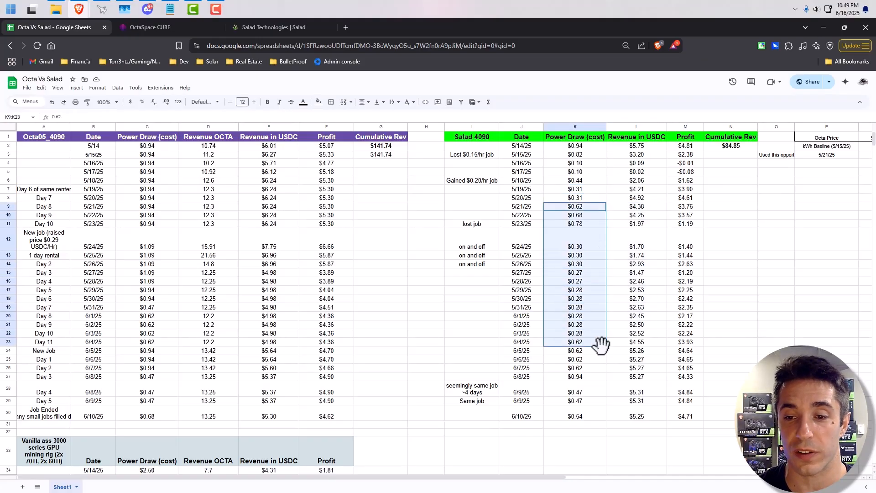
pyautogui.click(574, 350)
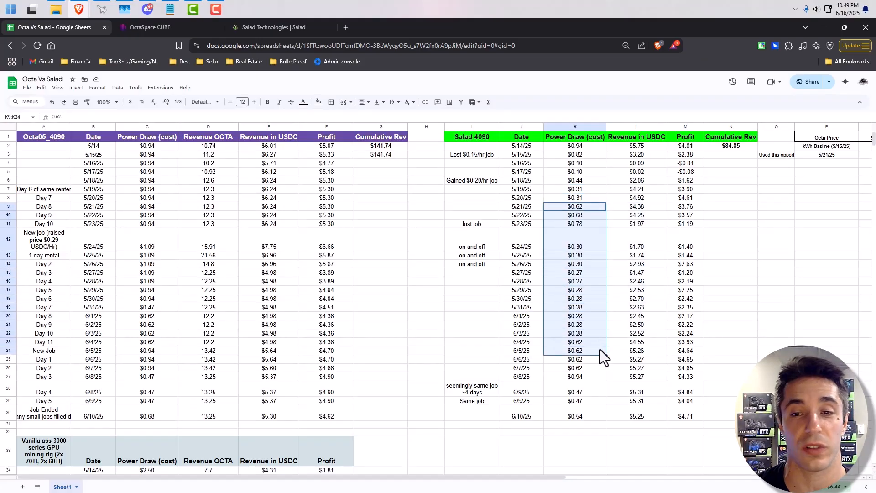
pyautogui.click(574, 299)
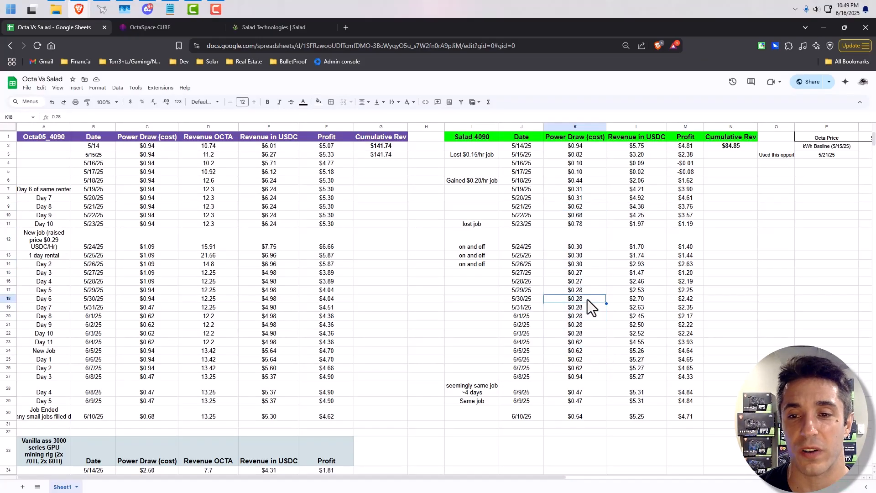
pyautogui.moveTo(594, 296)
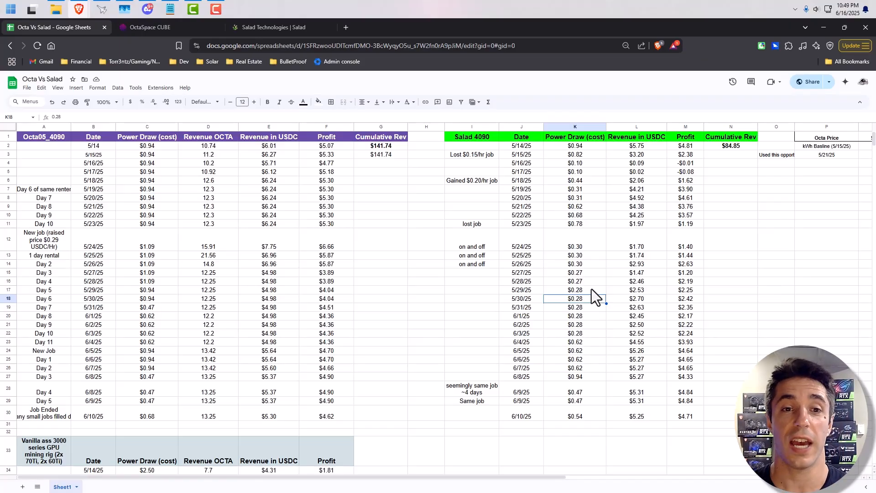
pyautogui.moveTo(310, 254)
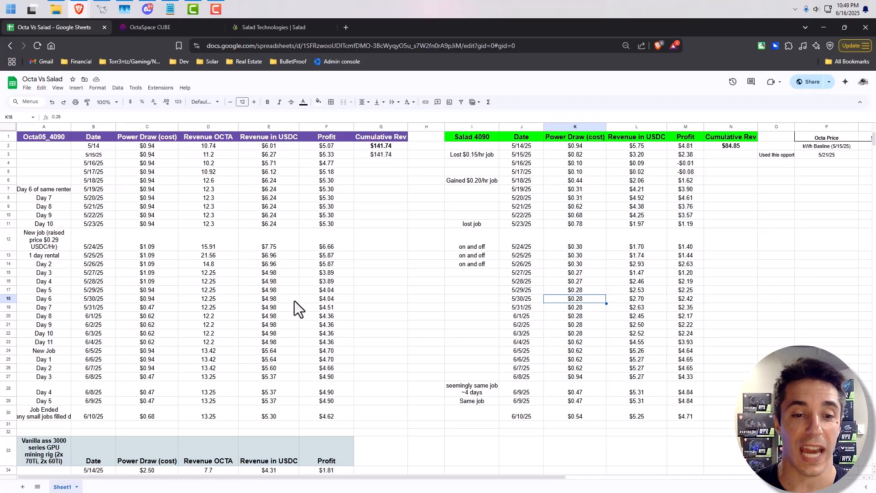
# Step: Select the OctaSpace USDC revenue days to see their sum, then return to Salad
pyautogui.click(269, 415)
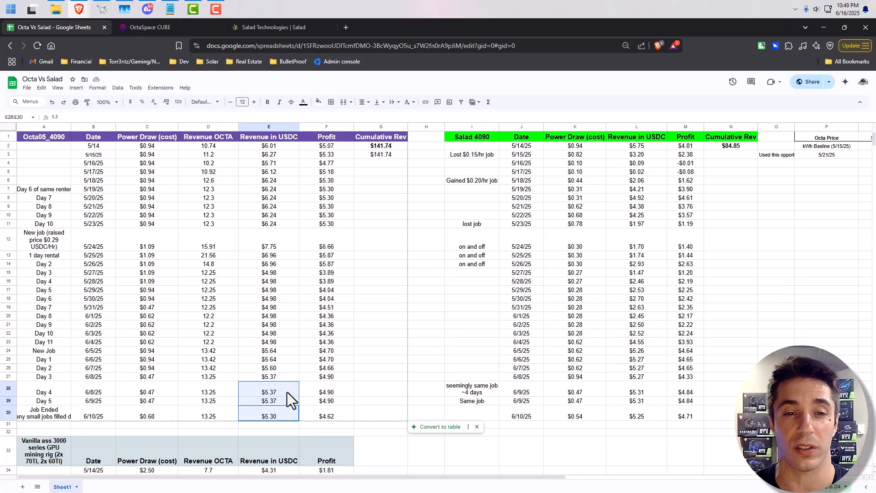
pyautogui.click(269, 368)
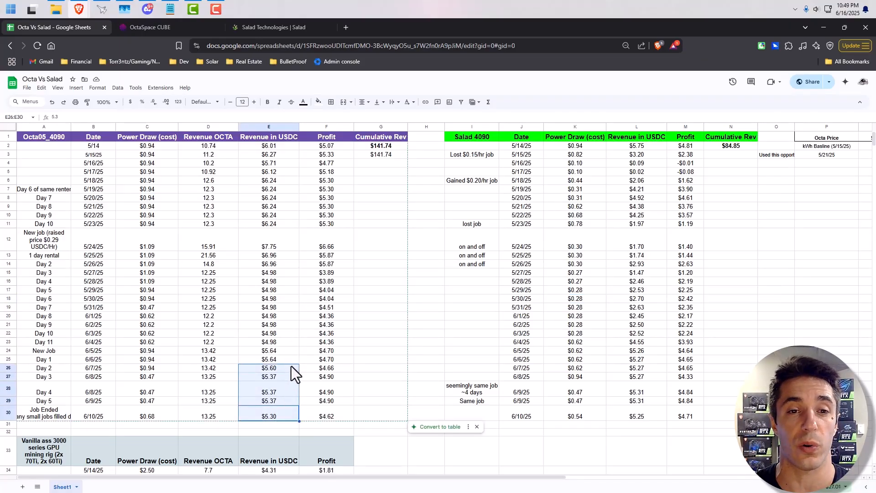
pyautogui.moveTo(291, 152)
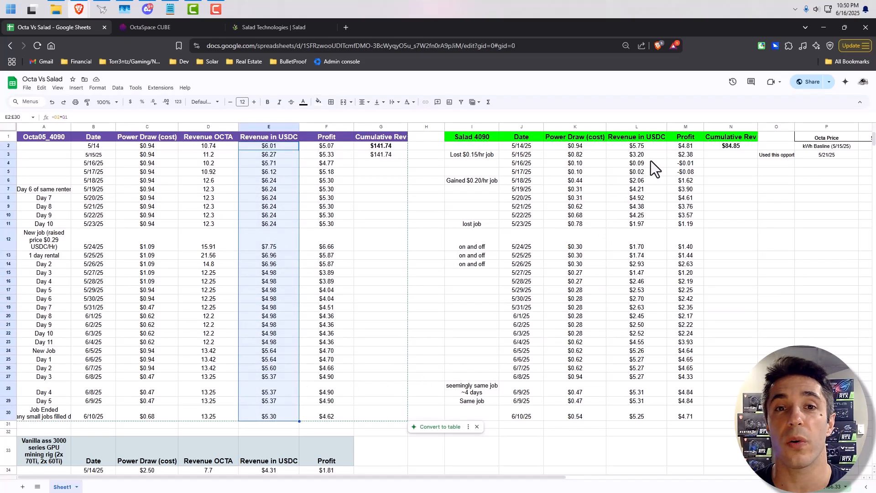
pyautogui.click(636, 155)
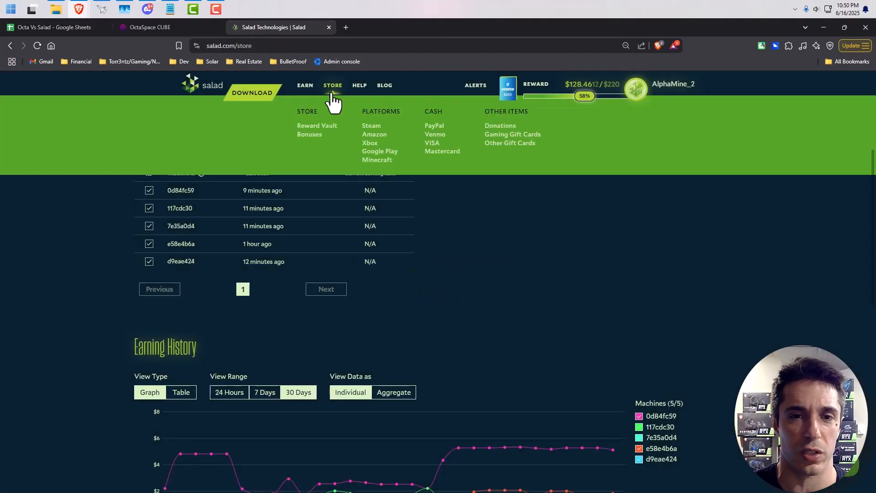
# Step: Browse the Venmo balance options in Salad's rewards store, then return to the spreadsheet
pyautogui.click(332, 85)
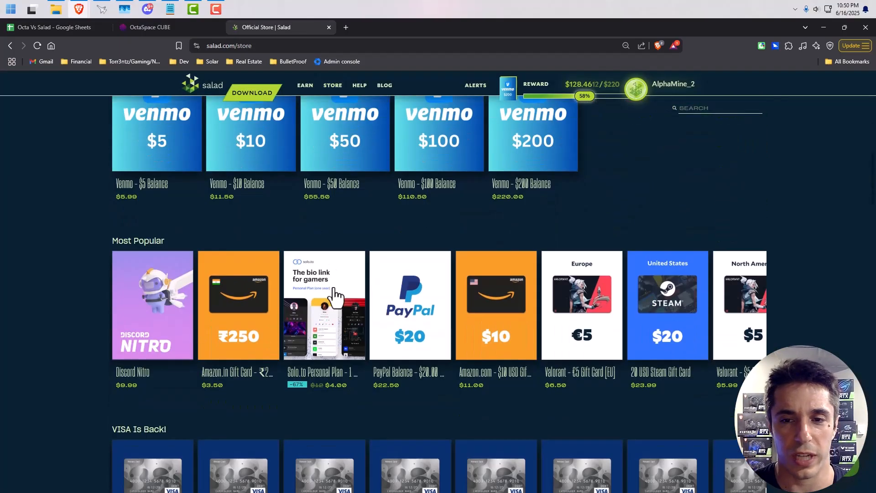
pyautogui.scroll(3)
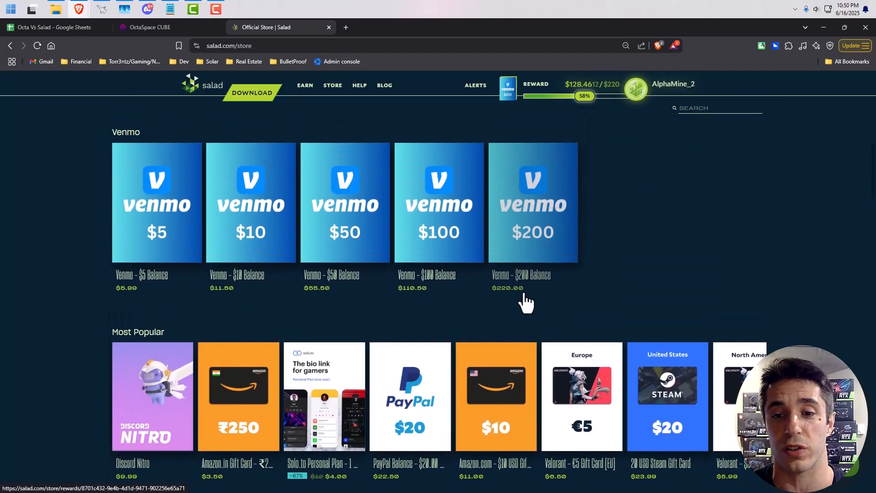
pyautogui.moveTo(570, 288)
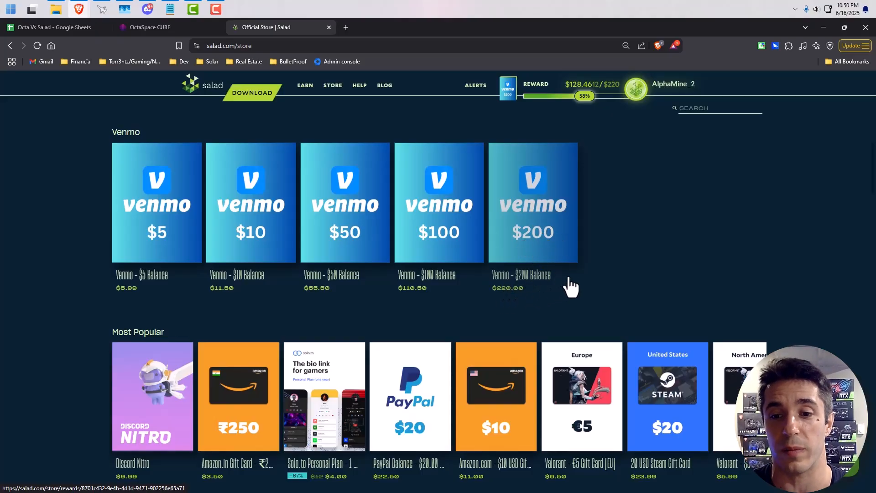
pyautogui.moveTo(154, 42)
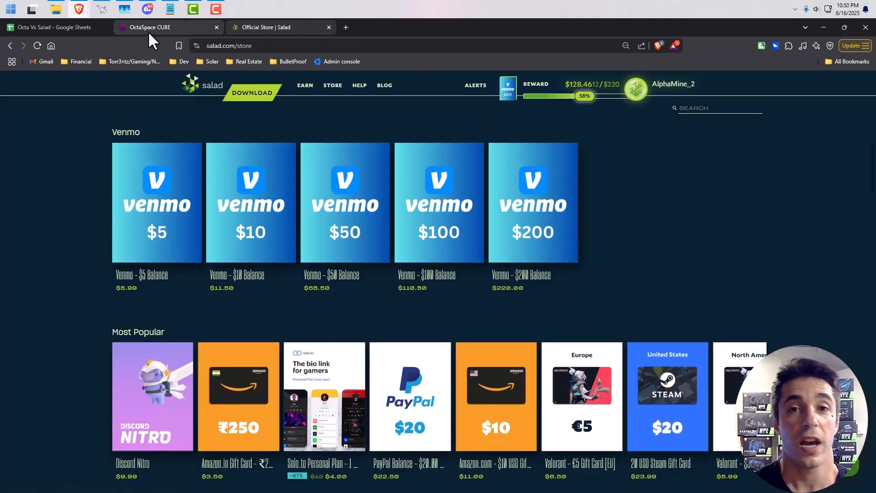
pyautogui.click(53, 27)
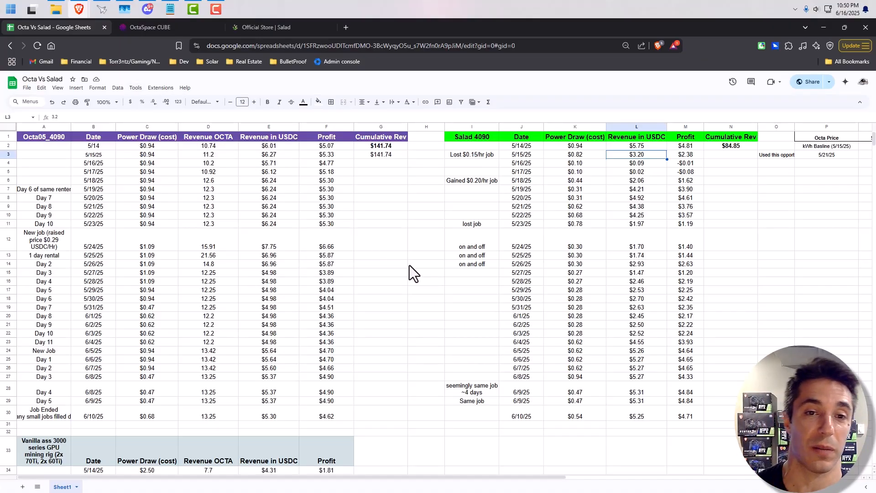
pyautogui.moveTo(299, 160)
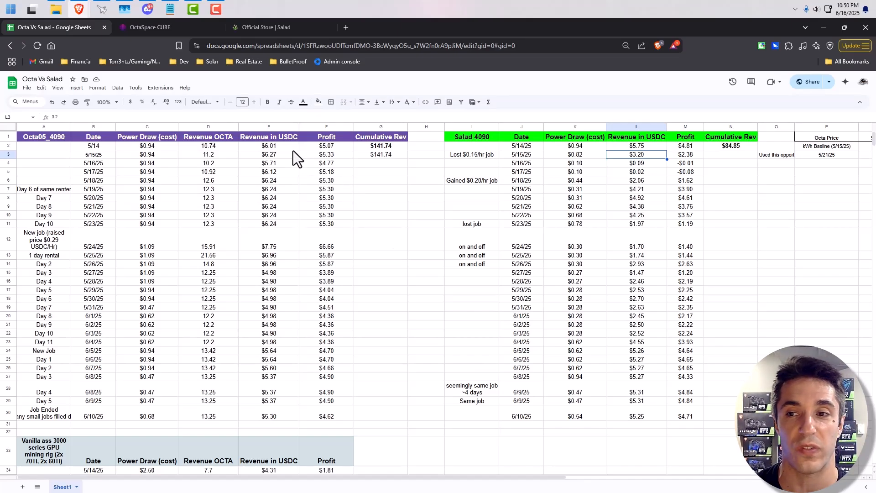
pyautogui.moveTo(411, 274)
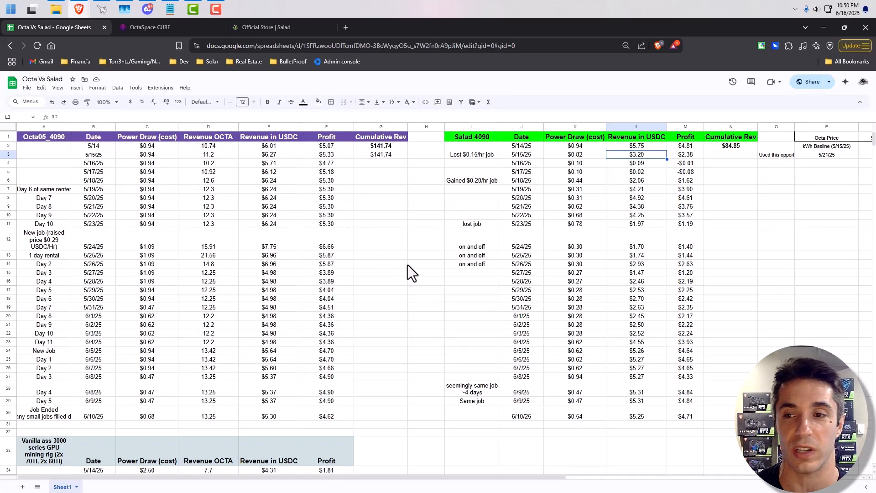
pyautogui.moveTo(390, 176)
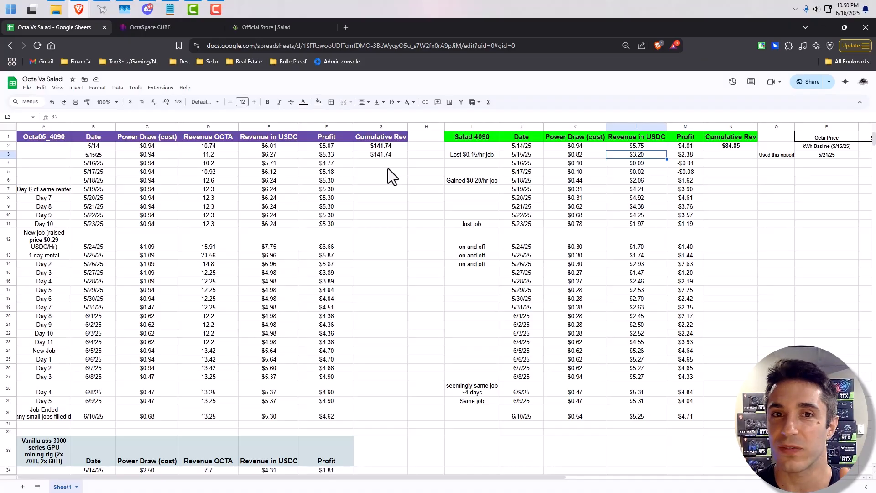
pyautogui.moveTo(246, 407)
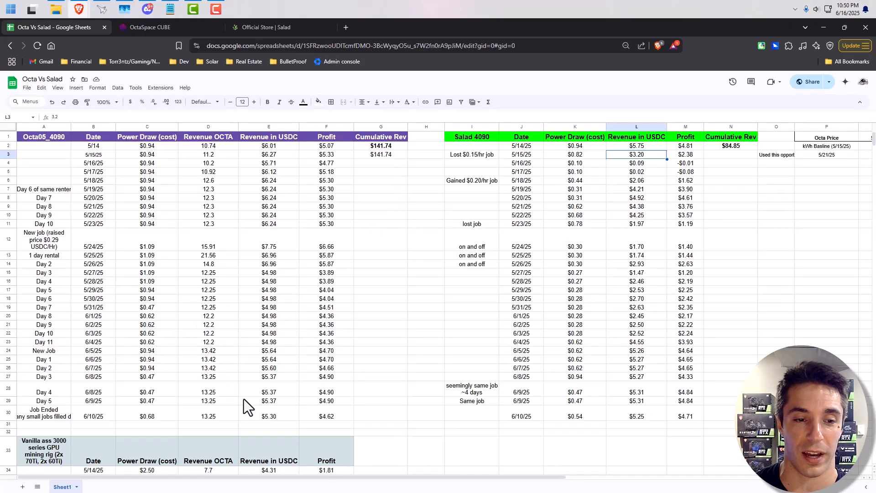
pyautogui.moveTo(481, 397)
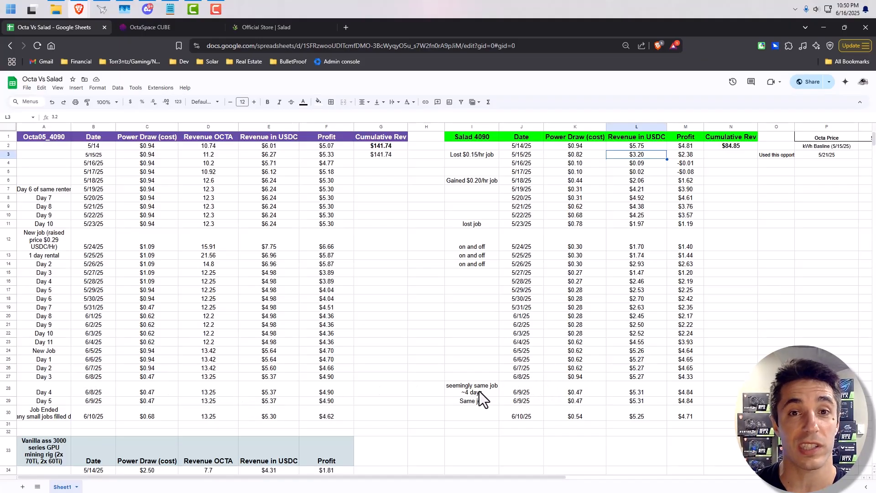
pyautogui.moveTo(500, 400)
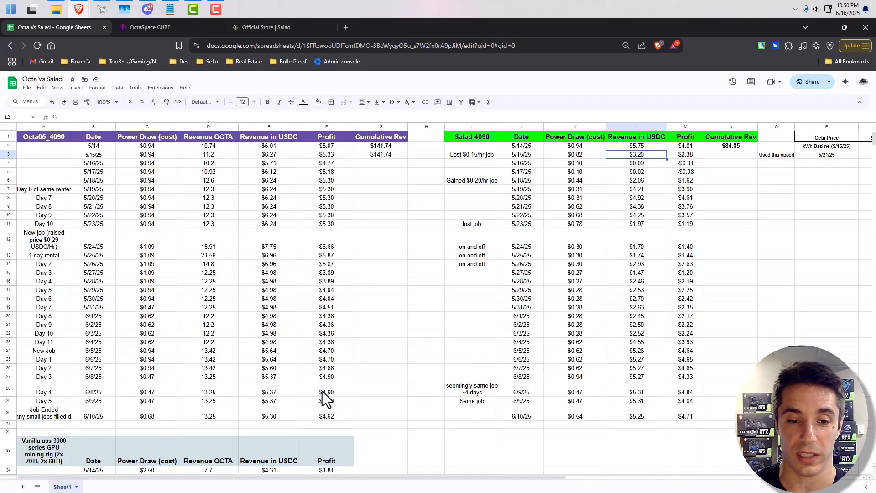
pyautogui.scroll(-3)
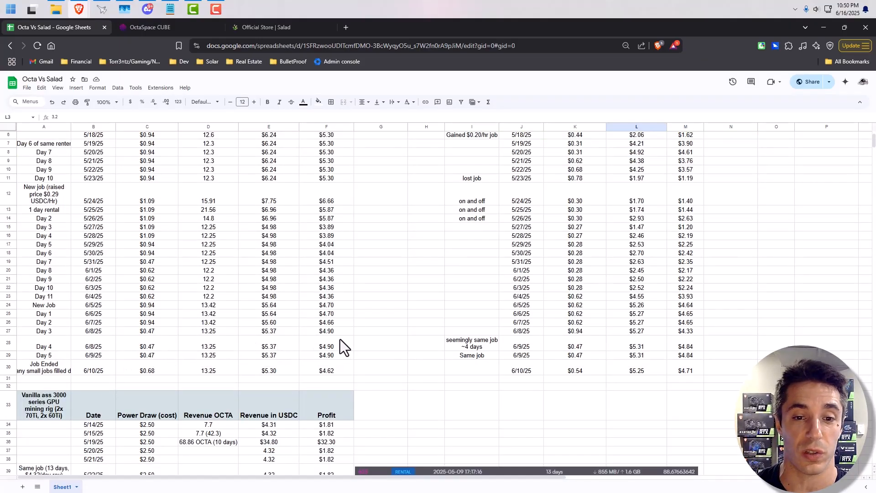
pyautogui.moveTo(198, 343)
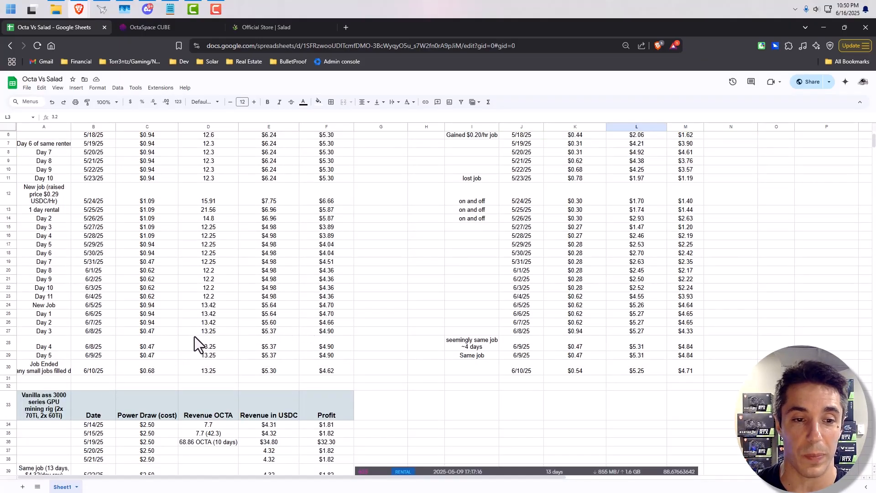
pyautogui.moveTo(341, 332)
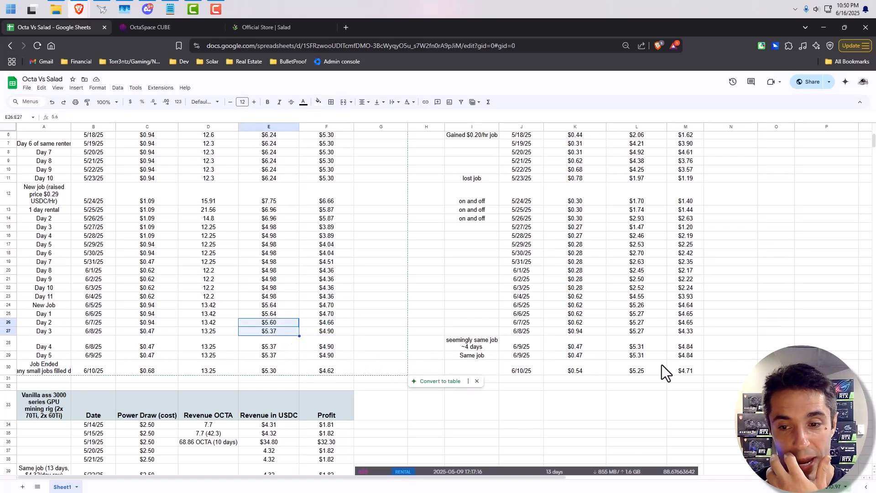
pyautogui.click(636, 331)
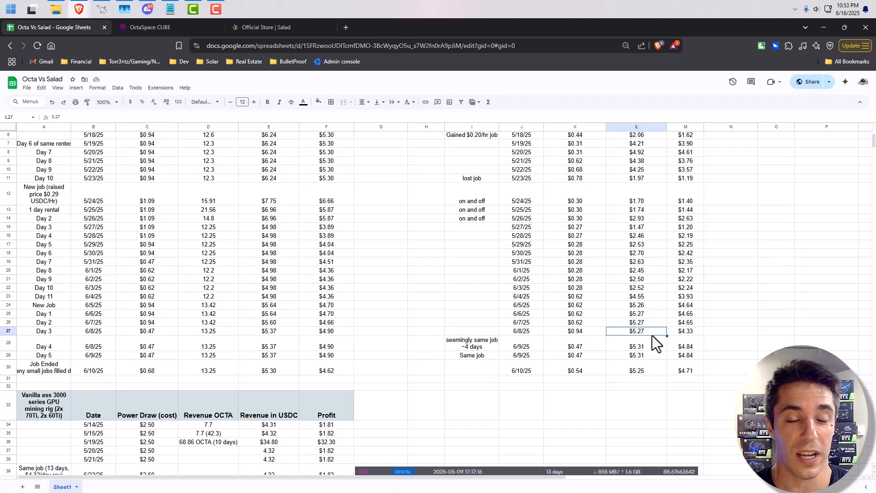
pyautogui.moveTo(314, 334)
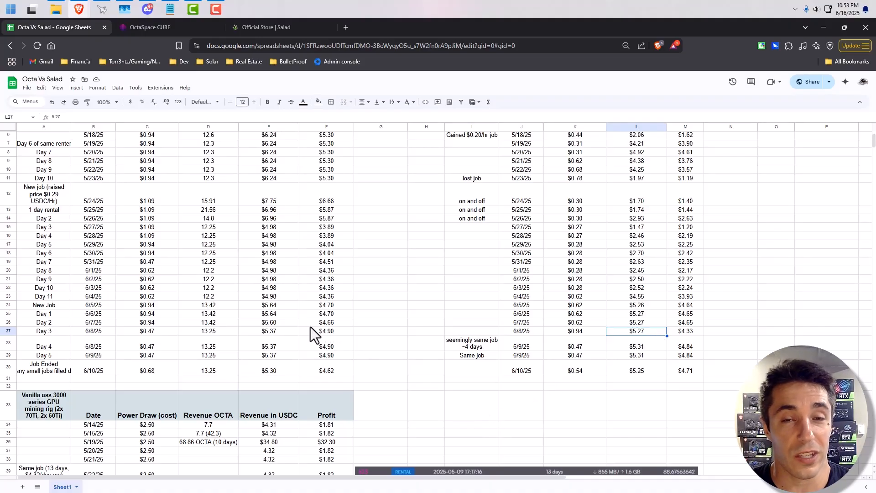
pyautogui.moveTo(552, 369)
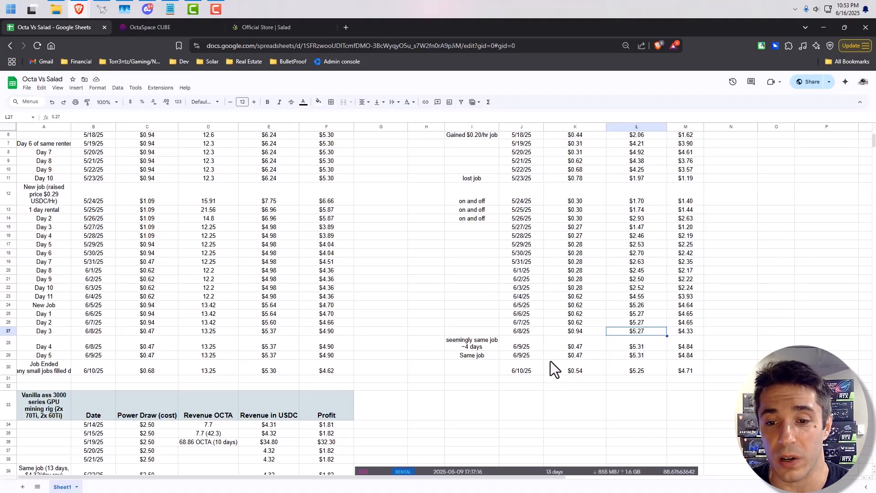
pyautogui.moveTo(274, 358)
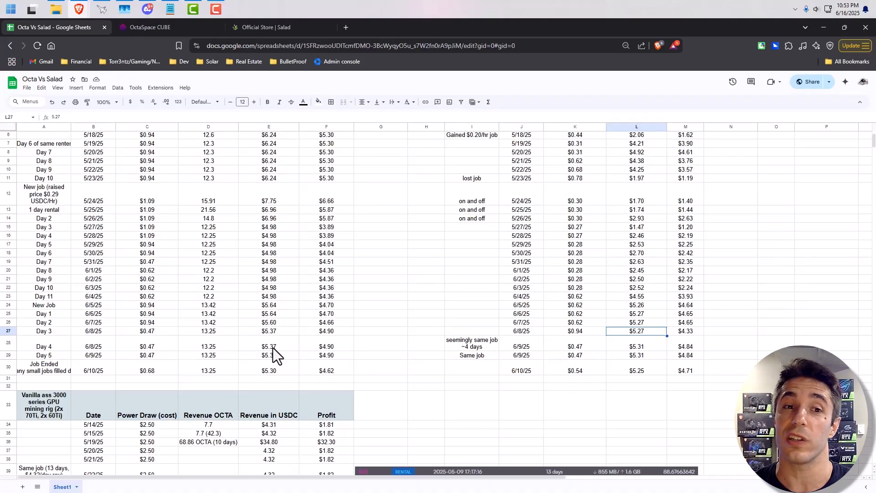
pyautogui.moveTo(207, 380)
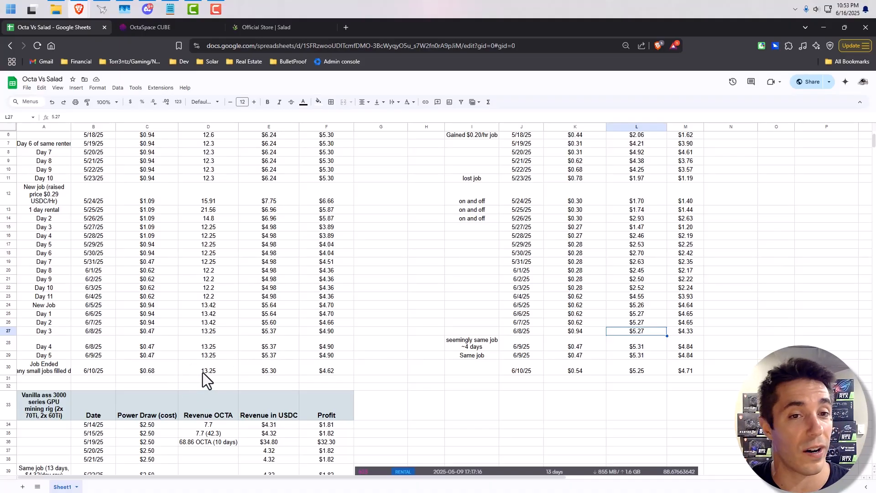
pyautogui.moveTo(274, 371)
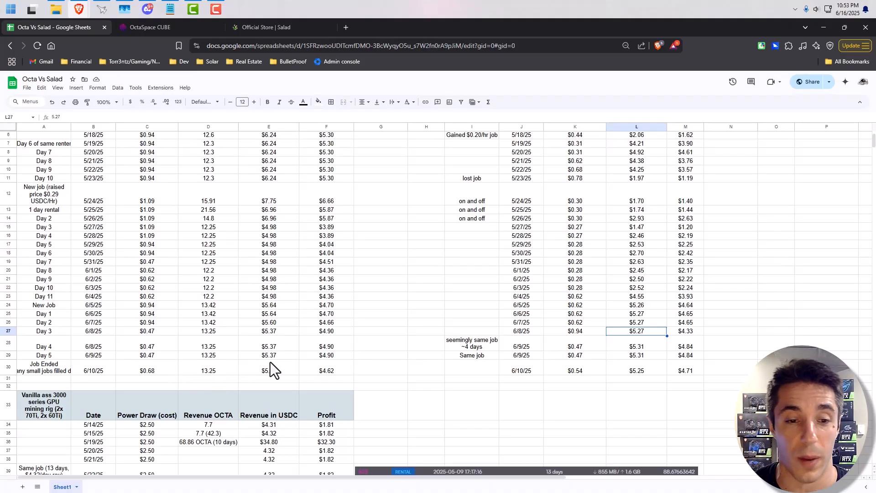
pyautogui.moveTo(337, 363)
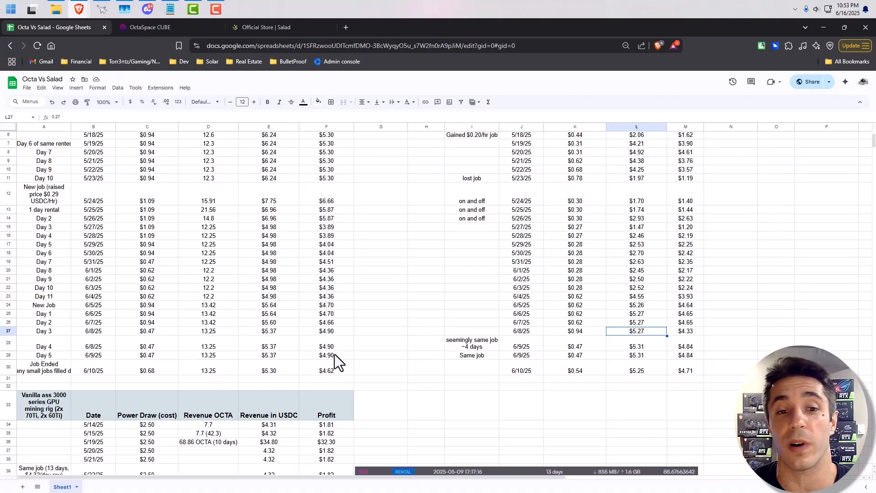
pyautogui.scroll(-3)
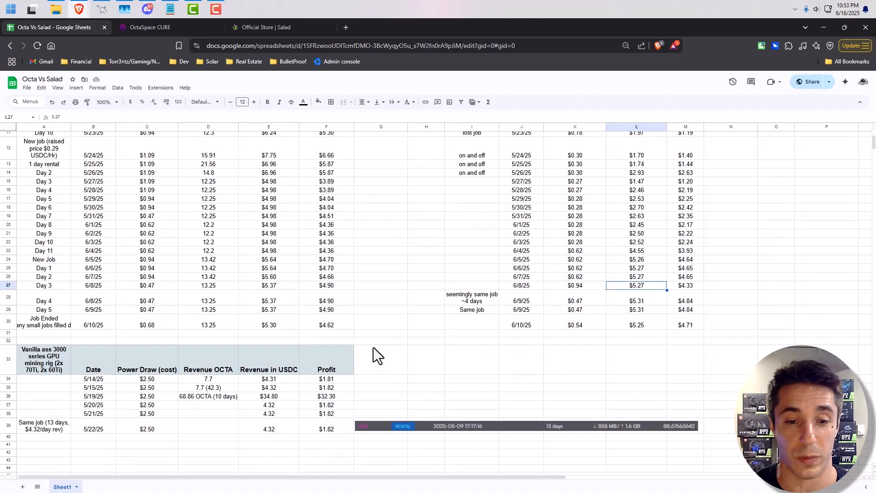
pyautogui.scroll(3)
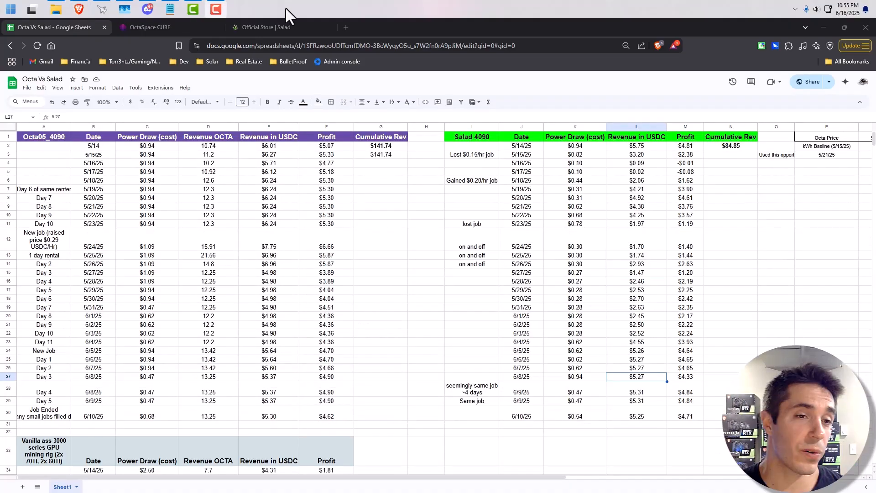
pyautogui.moveTo(403, 226)
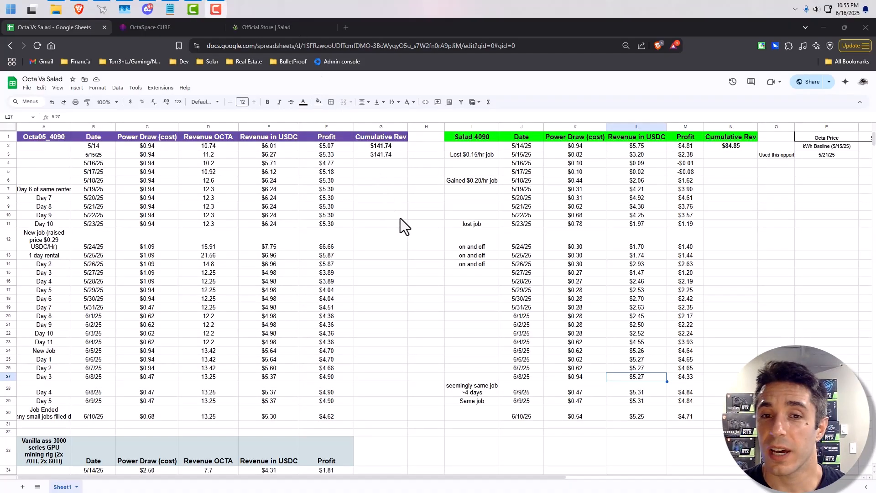
pyautogui.moveTo(406, 200)
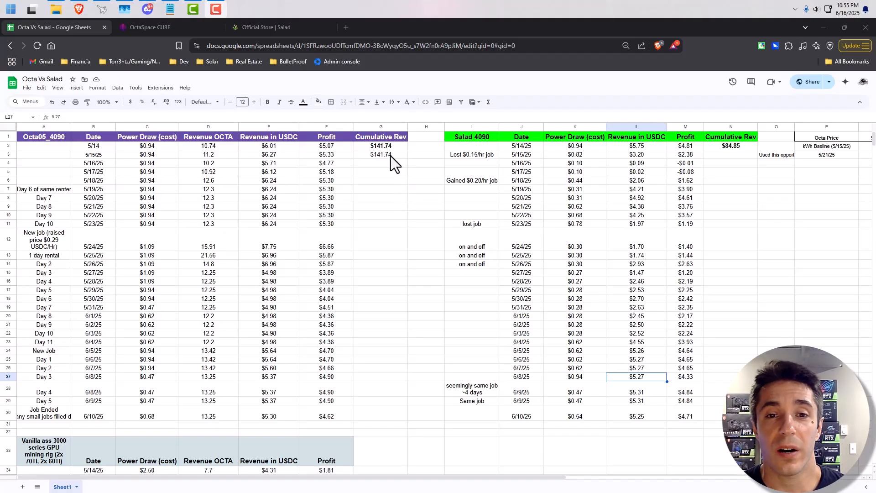
pyautogui.moveTo(402, 193)
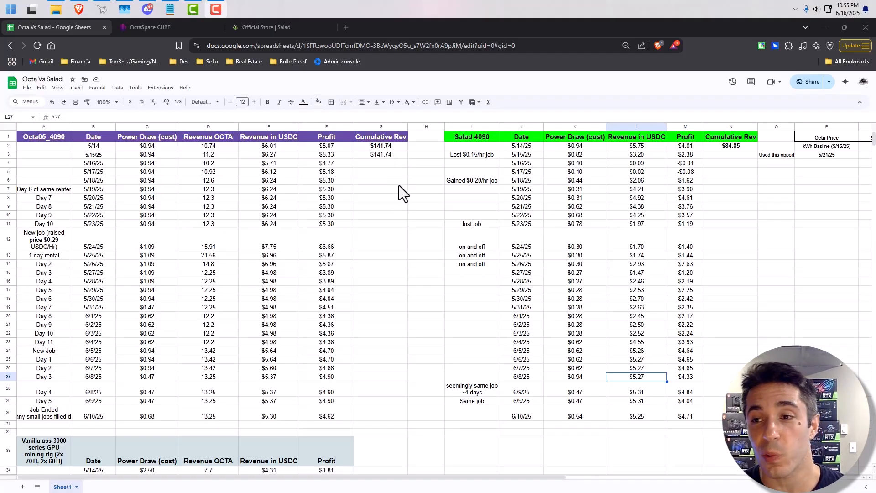
pyautogui.moveTo(413, 192)
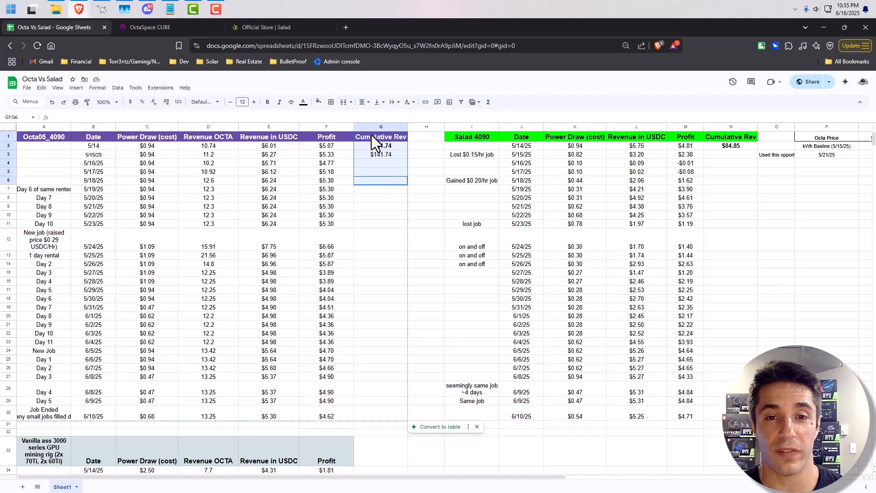
pyautogui.click(380, 207)
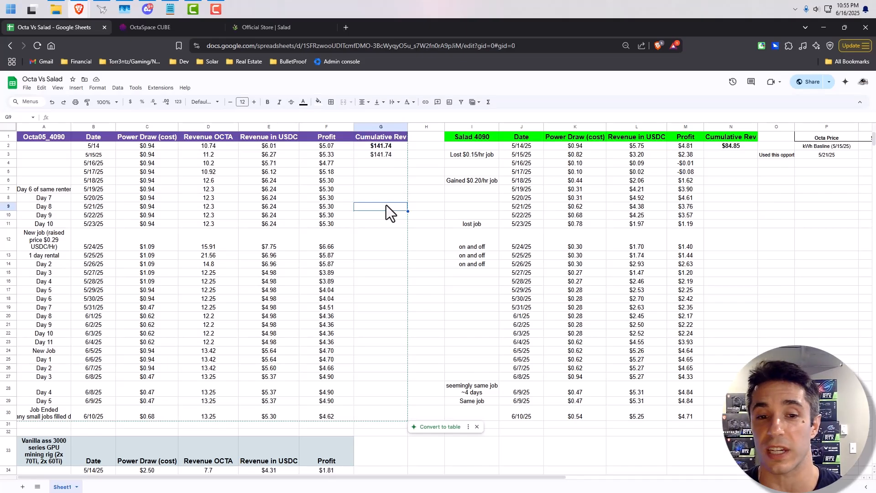
pyautogui.scroll(-3)
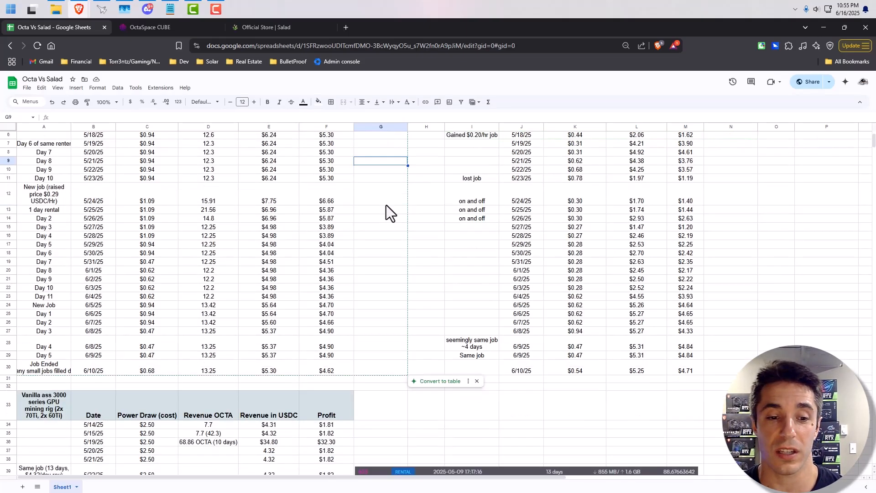
pyautogui.scroll(3)
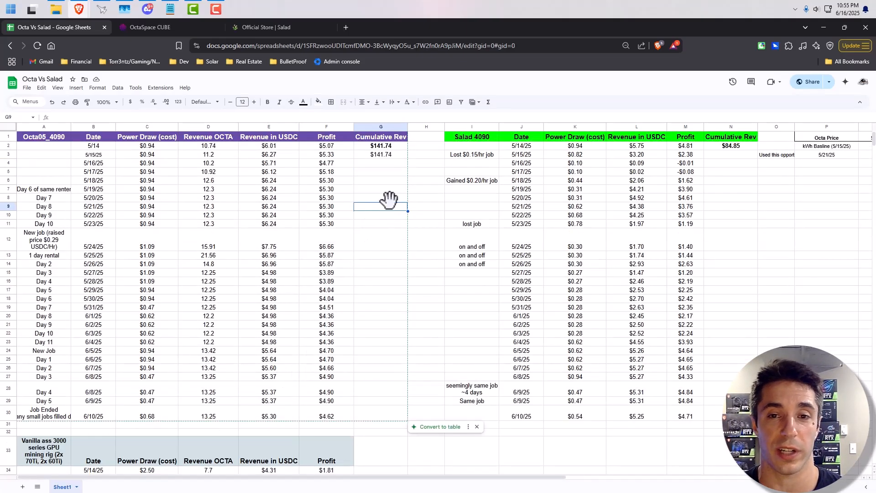
pyautogui.moveTo(788, 157)
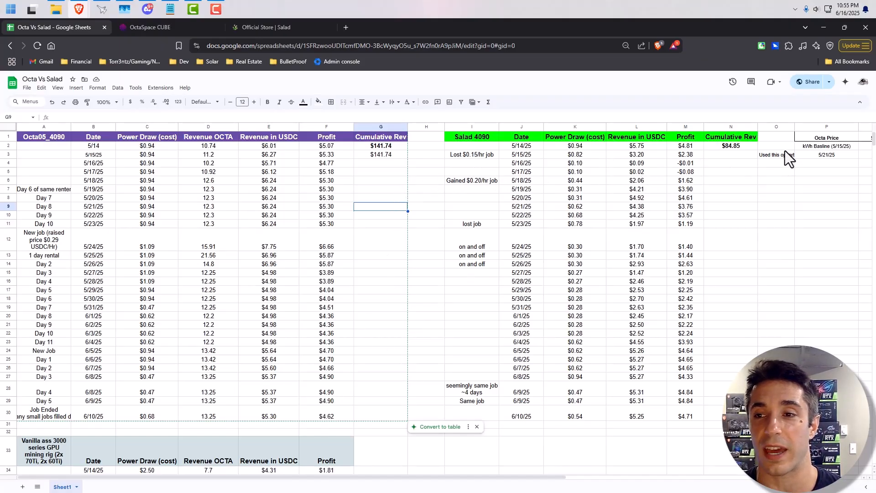
pyautogui.moveTo(725, 167)
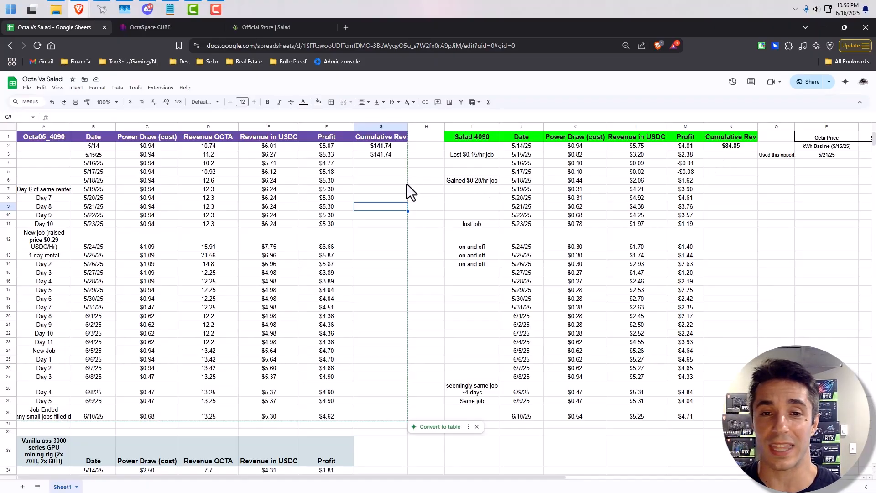
pyautogui.moveTo(433, 200)
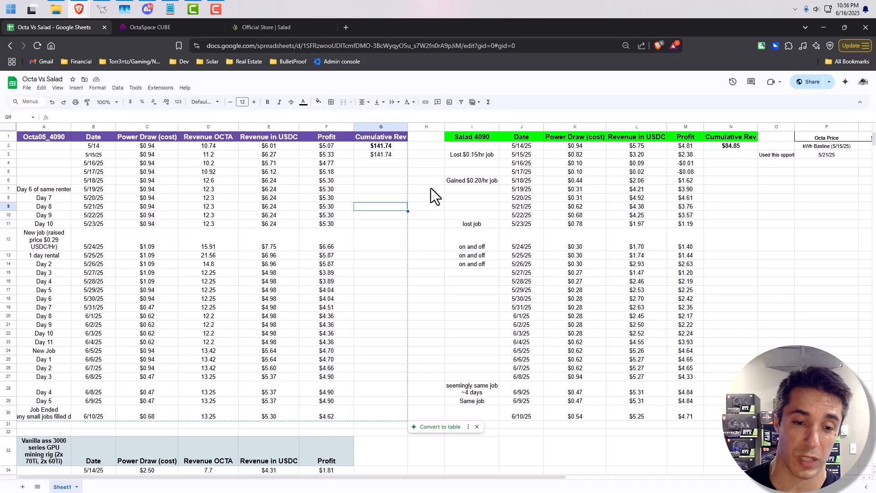
pyautogui.scroll(-3)
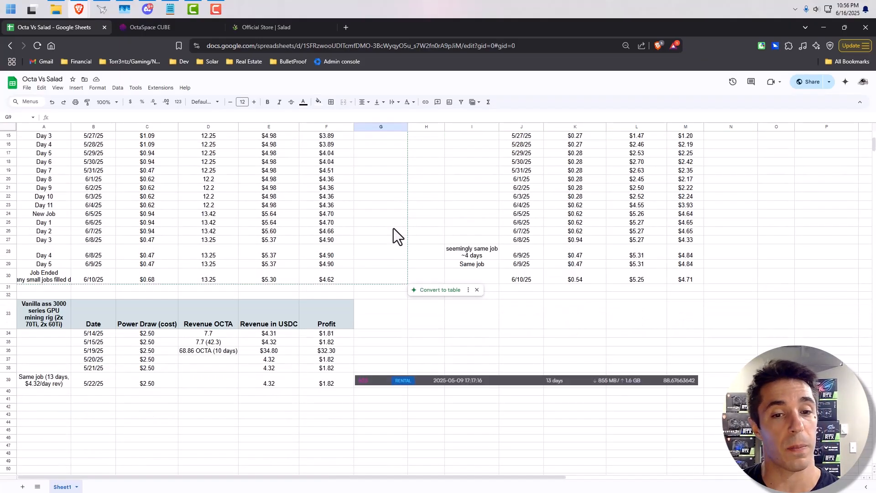
pyautogui.moveTo(55, 328)
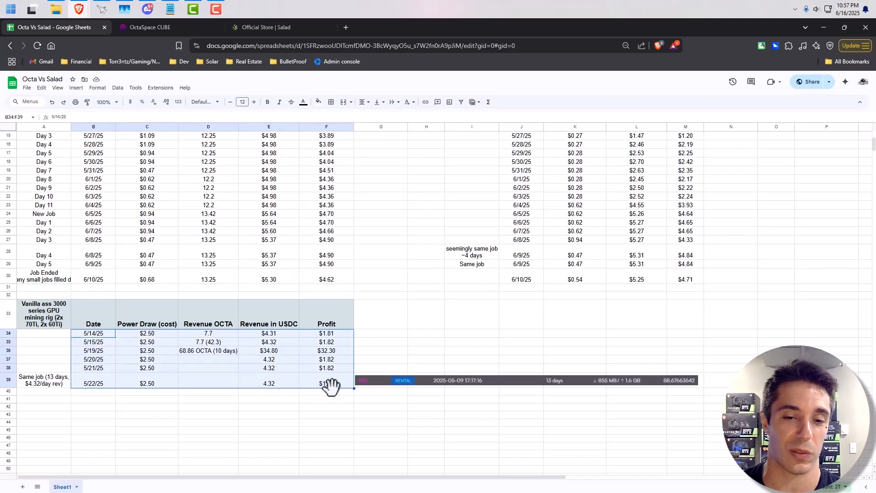
pyautogui.moveTo(395, 406)
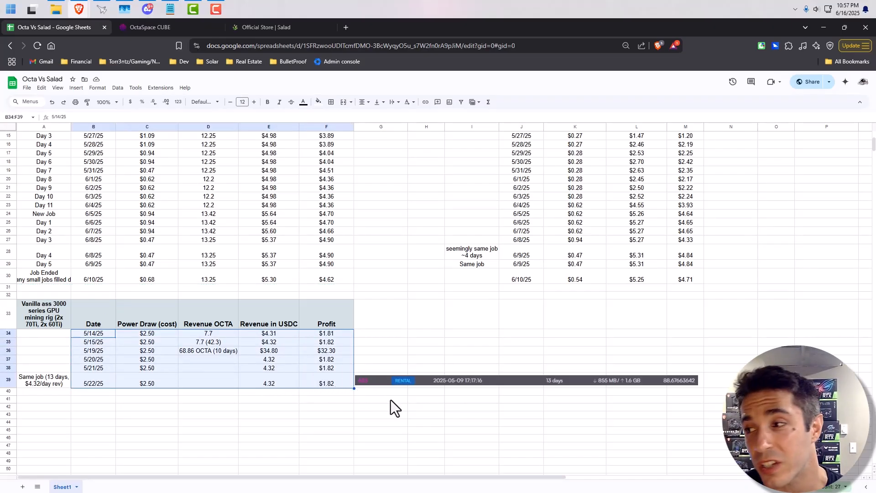
pyautogui.moveTo(396, 368)
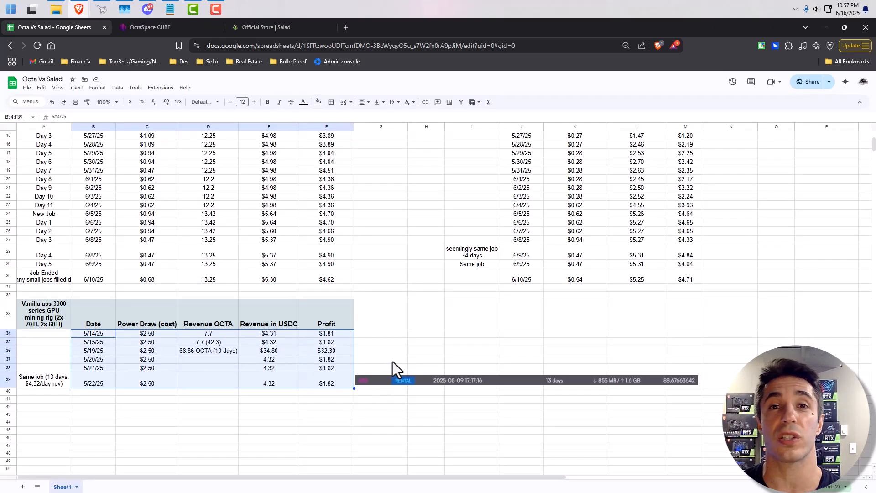
pyautogui.click(381, 333)
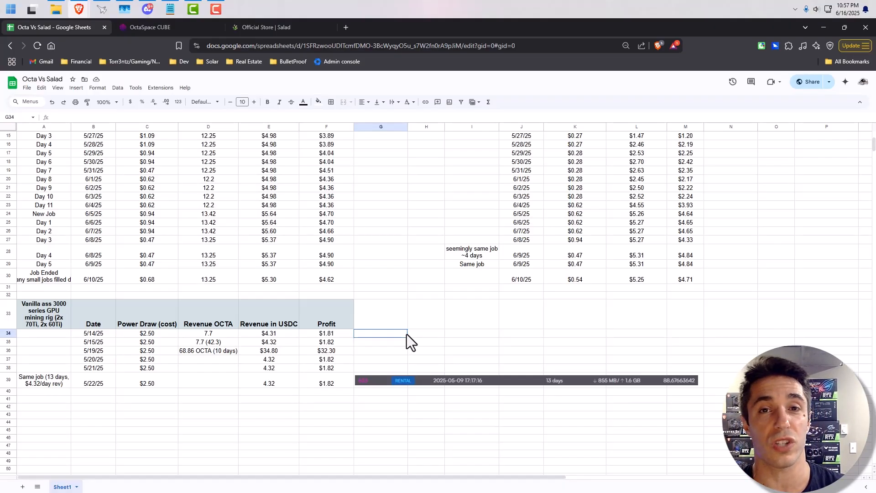
pyautogui.moveTo(421, 334)
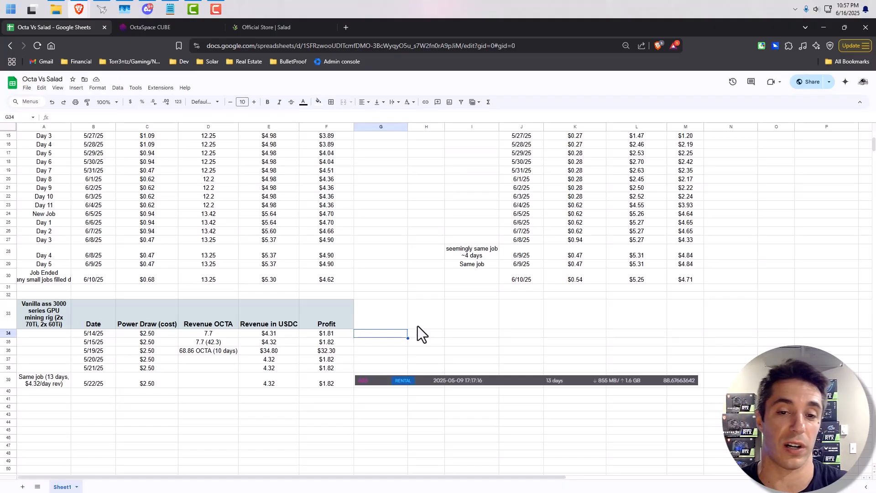
pyautogui.scroll(3)
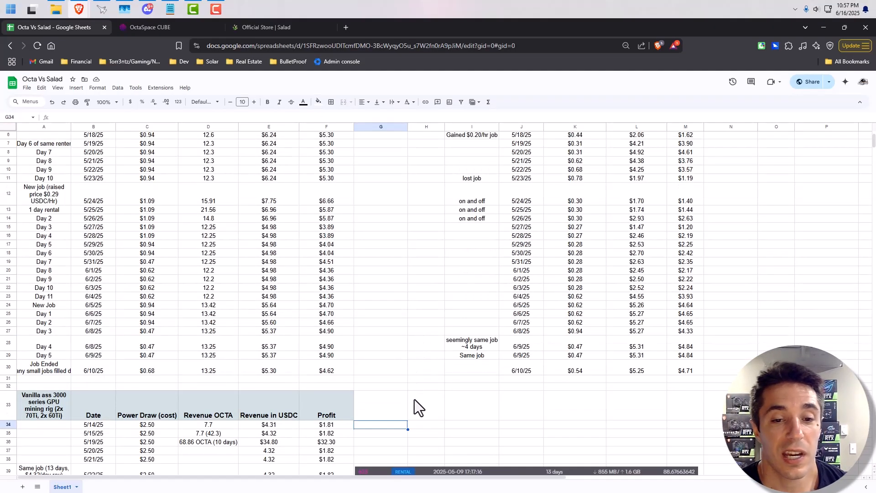
pyautogui.scroll(-3)
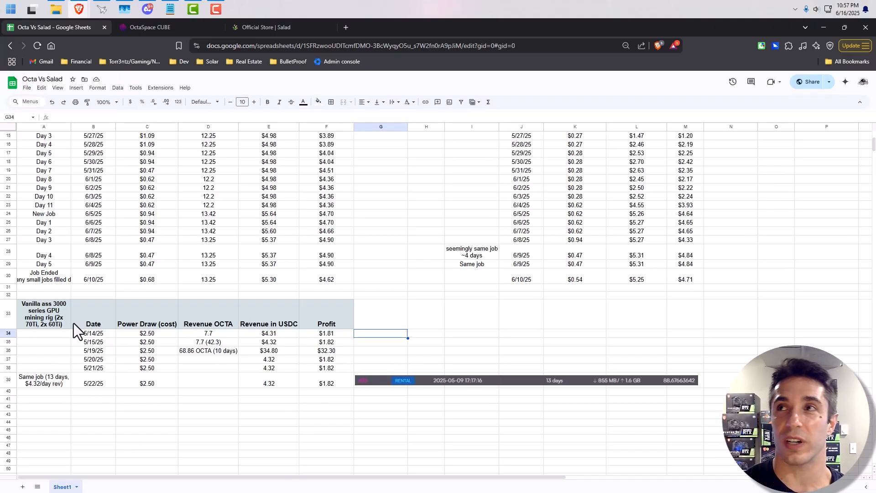
pyautogui.moveTo(80, 328)
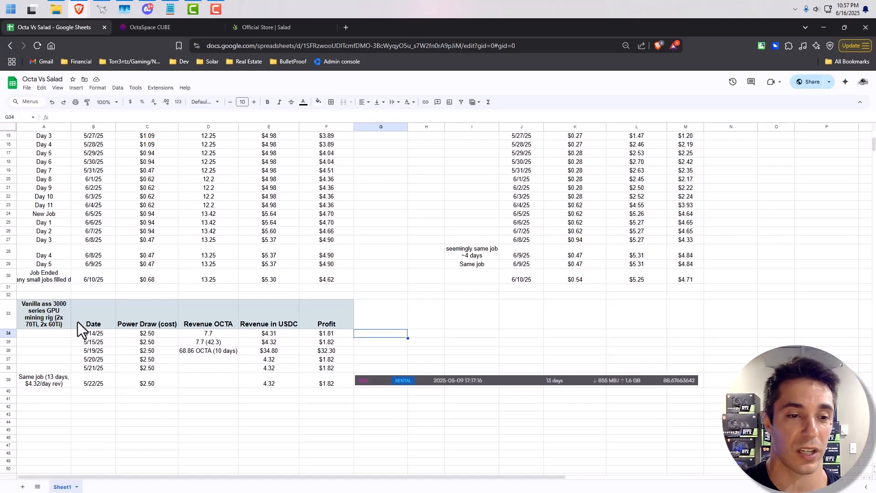
pyautogui.moveTo(199, 296)
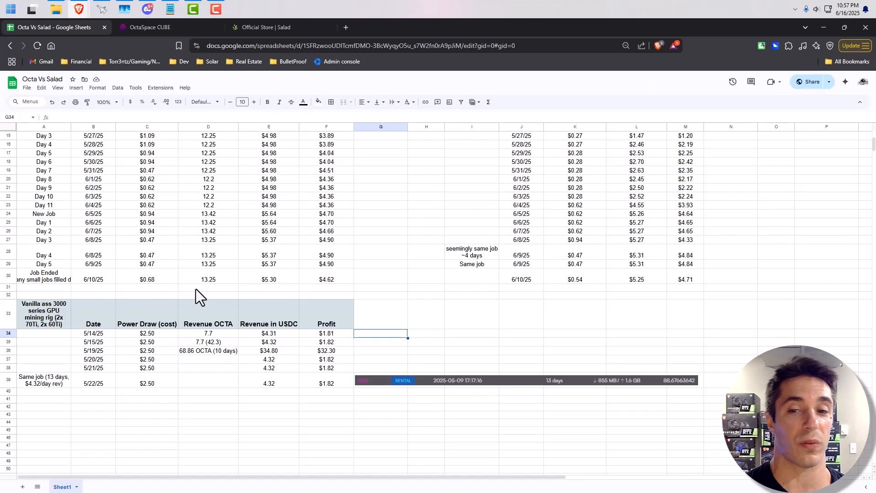
pyautogui.moveTo(234, 289)
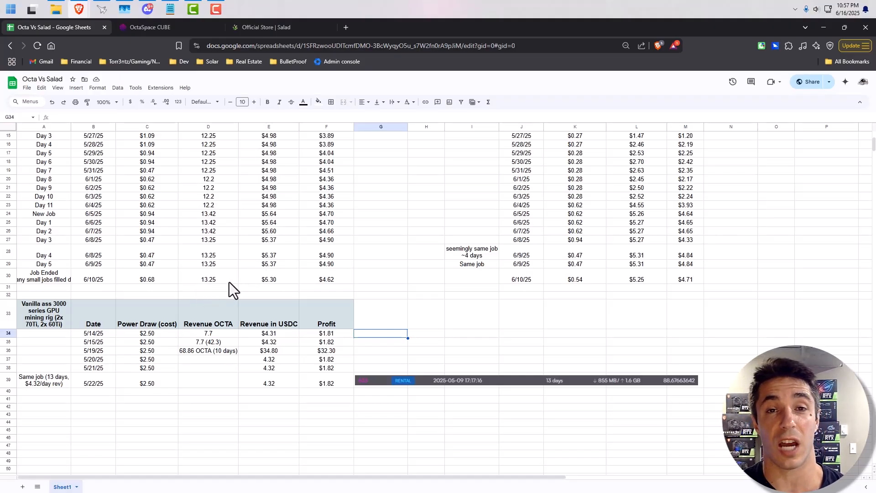
pyautogui.scroll(3)
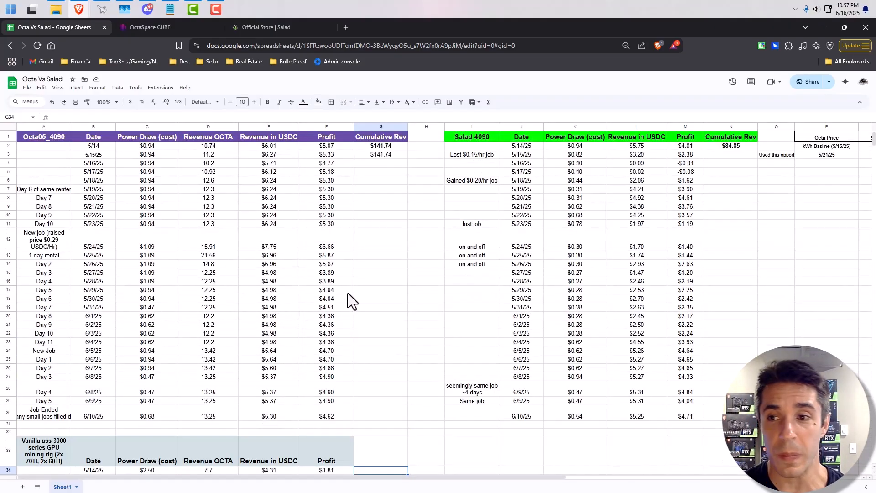
pyautogui.moveTo(405, 168)
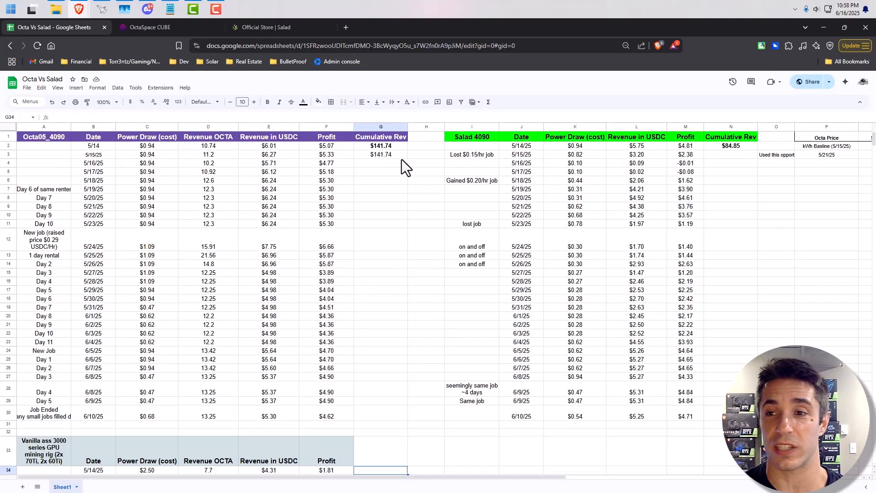
pyautogui.scroll(-3)
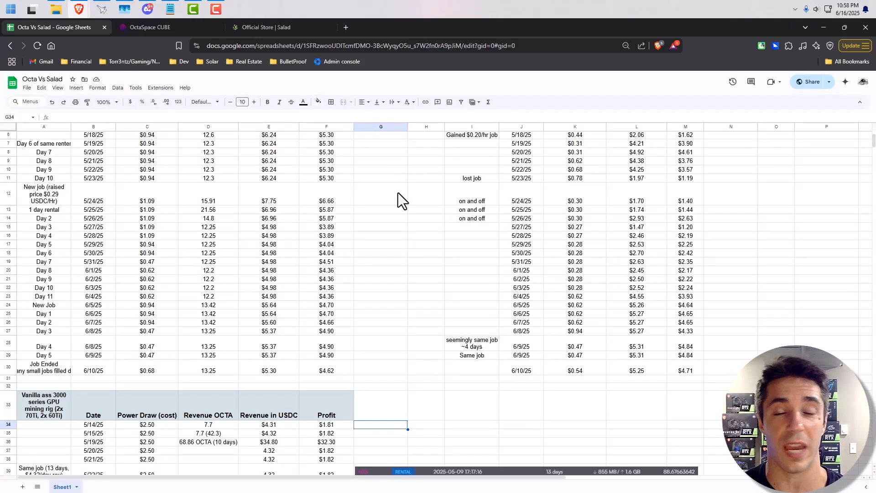
pyautogui.scroll(3)
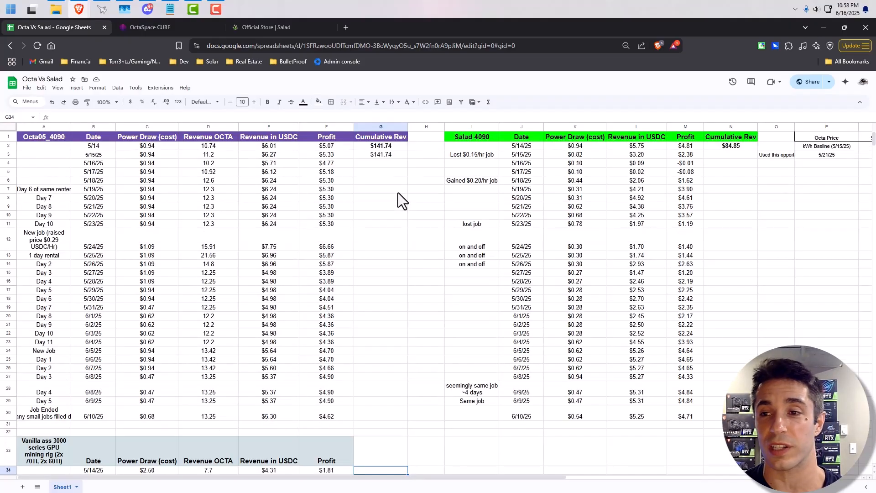
pyautogui.moveTo(413, 339)
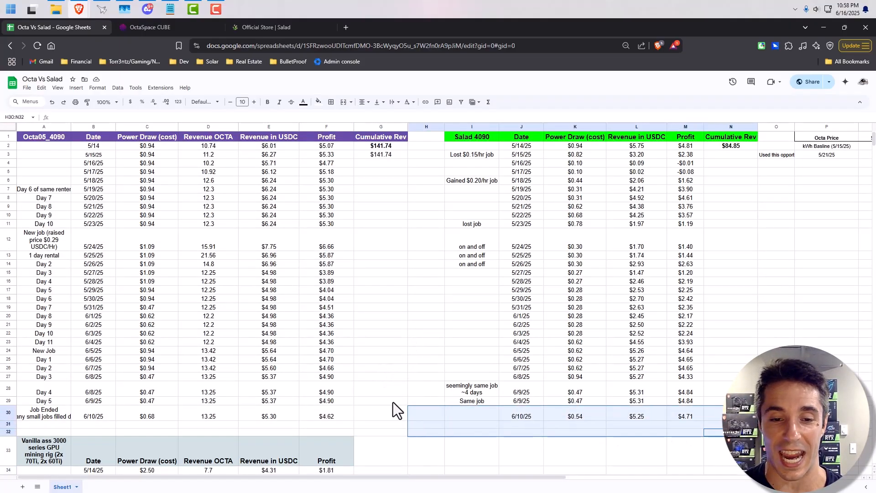
pyautogui.click(381, 376)
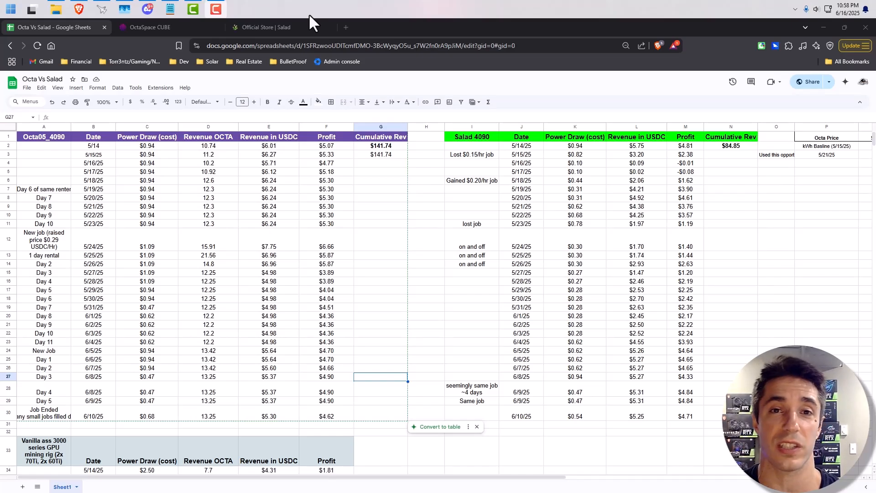
pyautogui.moveTo(545, 37)
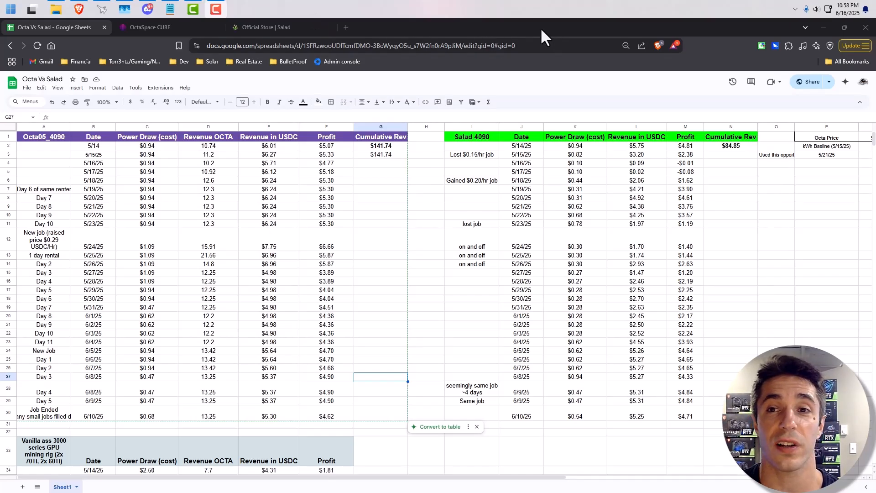